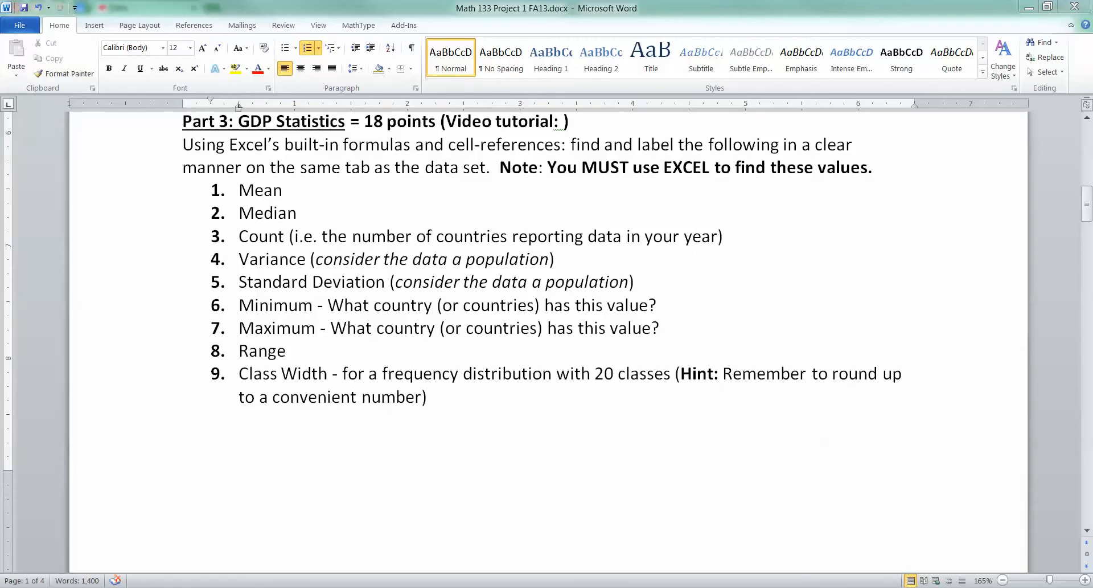
- Delete the video tutorial note from the sheet's heading area
click(287, 259)
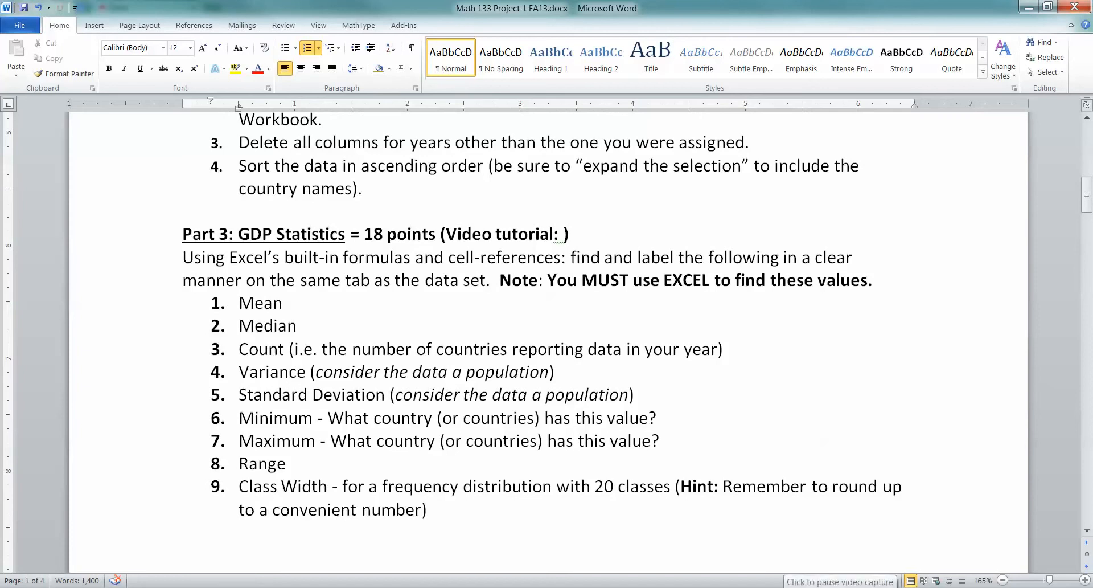
drag(444, 234, 568, 234)
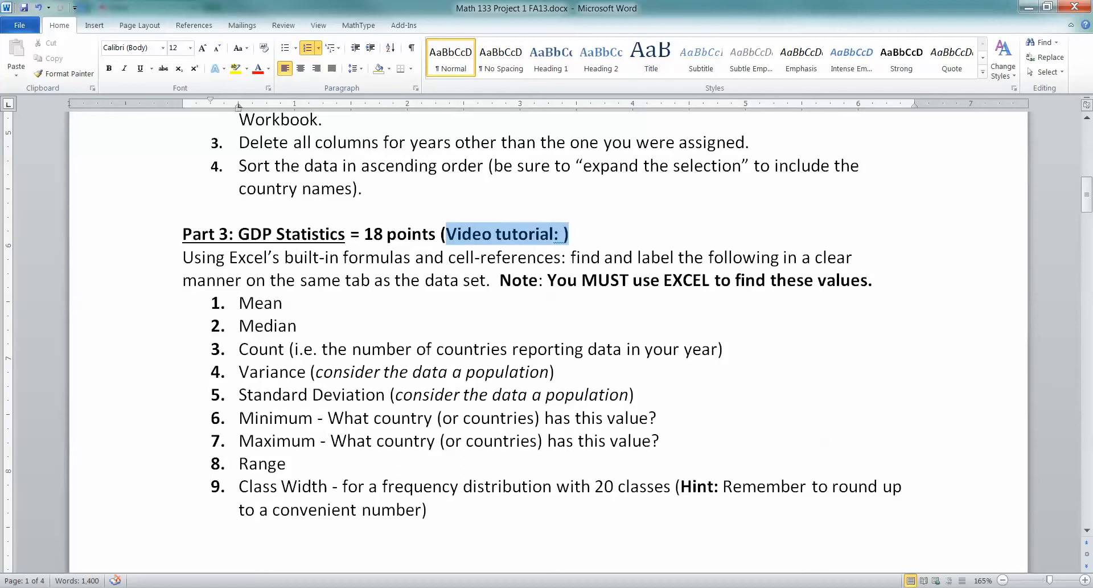
key(Delete)
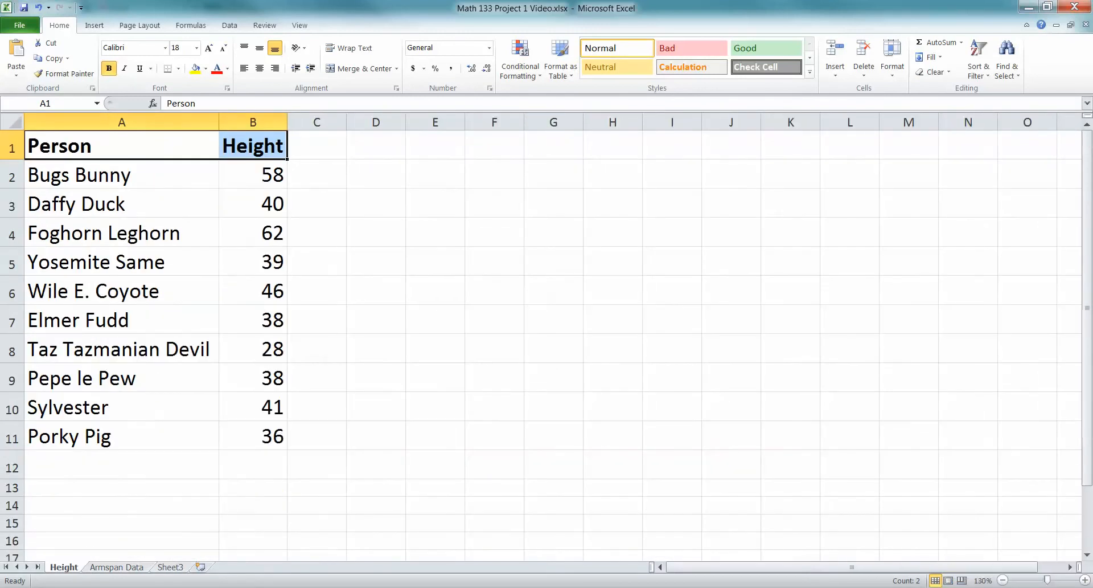
click(493, 174)
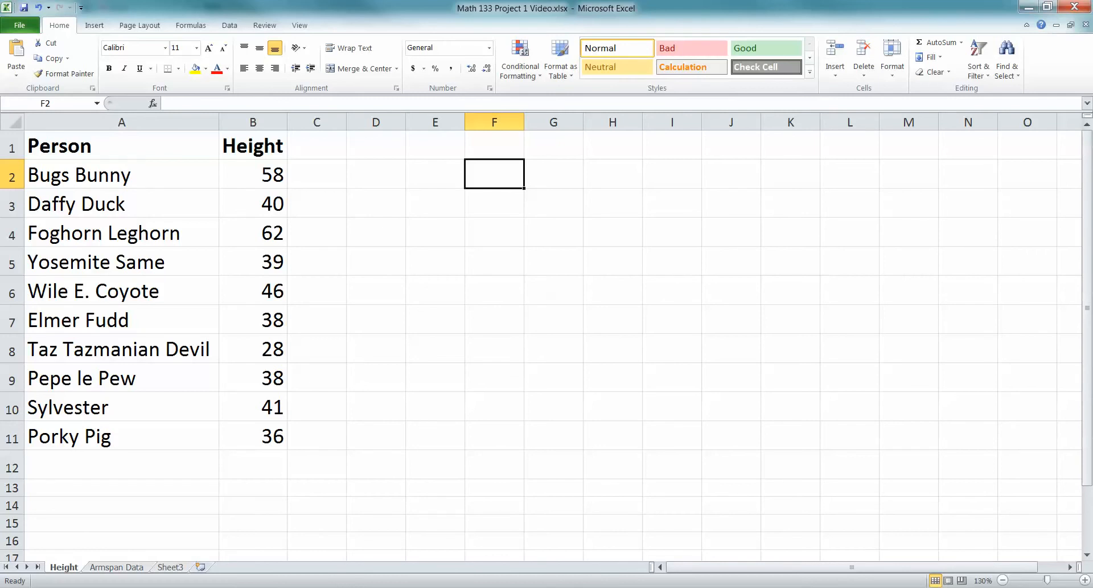
- Type the 'Part 3 - GDP Statistics' heading in E2 with numbered labels starting Mean, Median
click(434, 174)
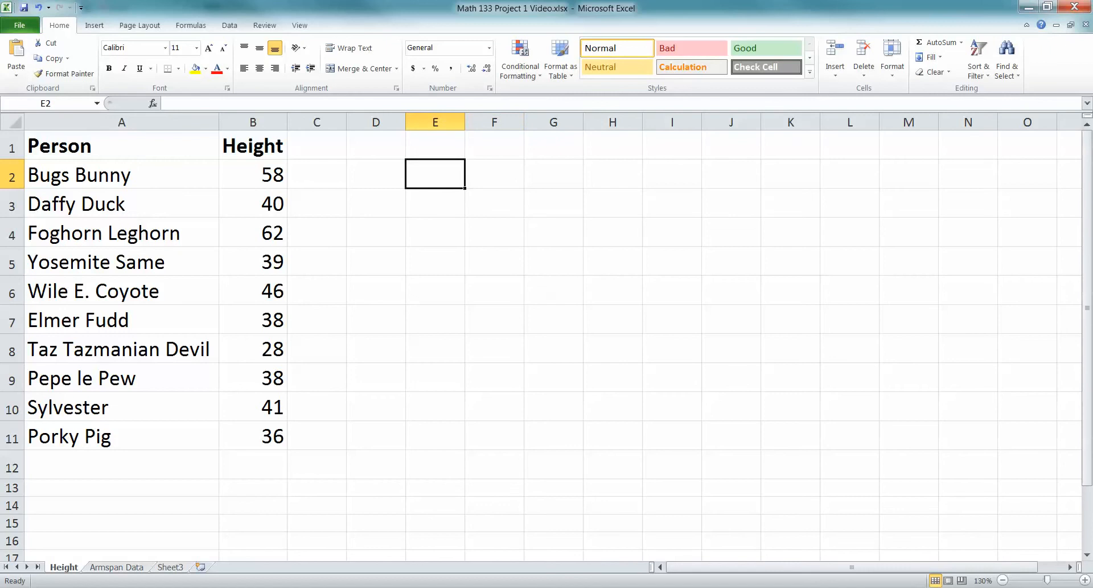
text(Part 2)
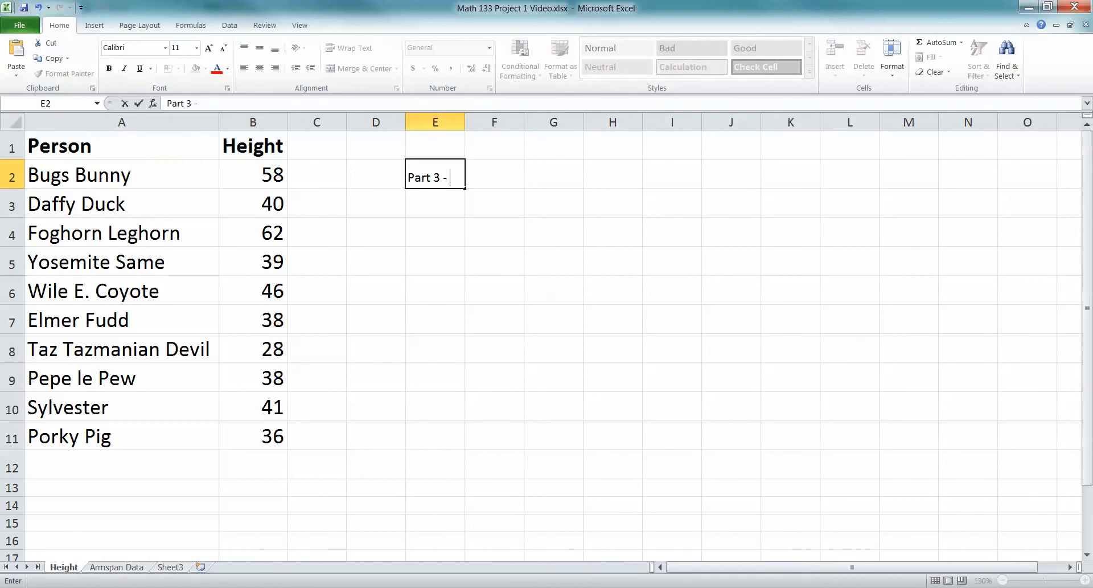
text(De)
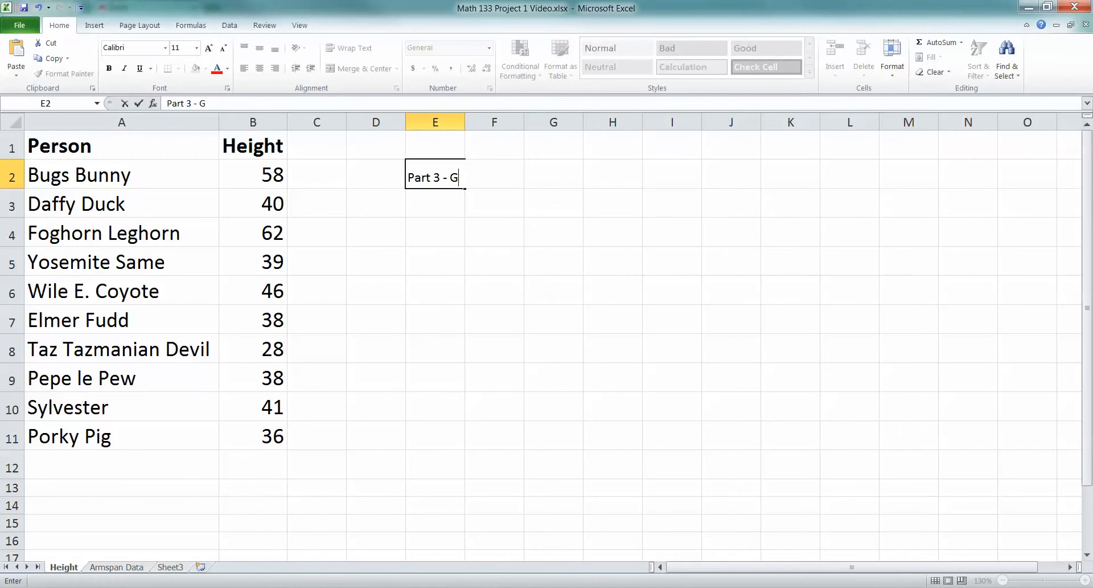
key(enter)
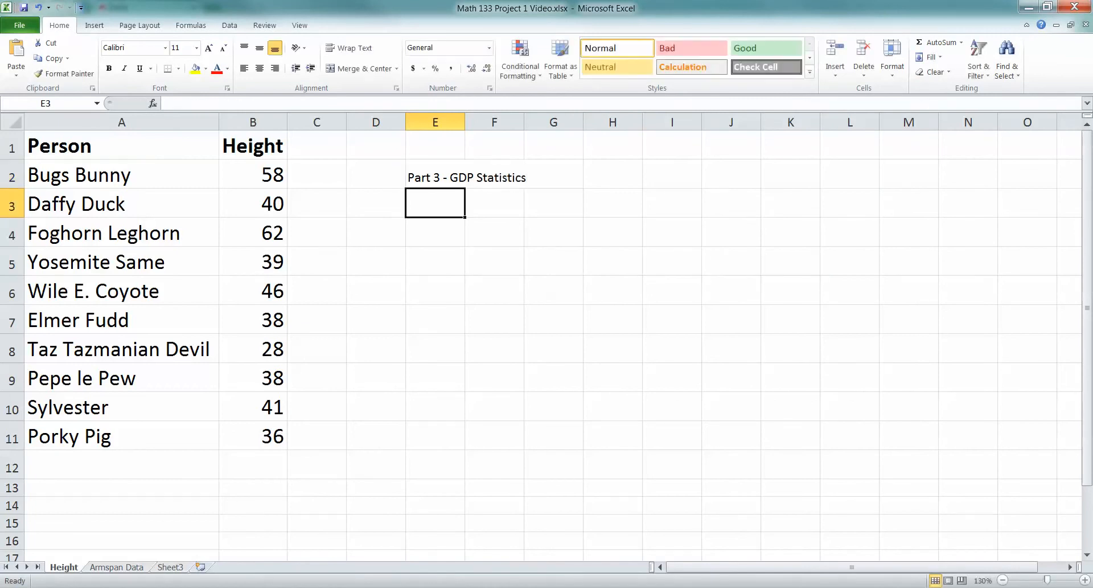
text(1.)
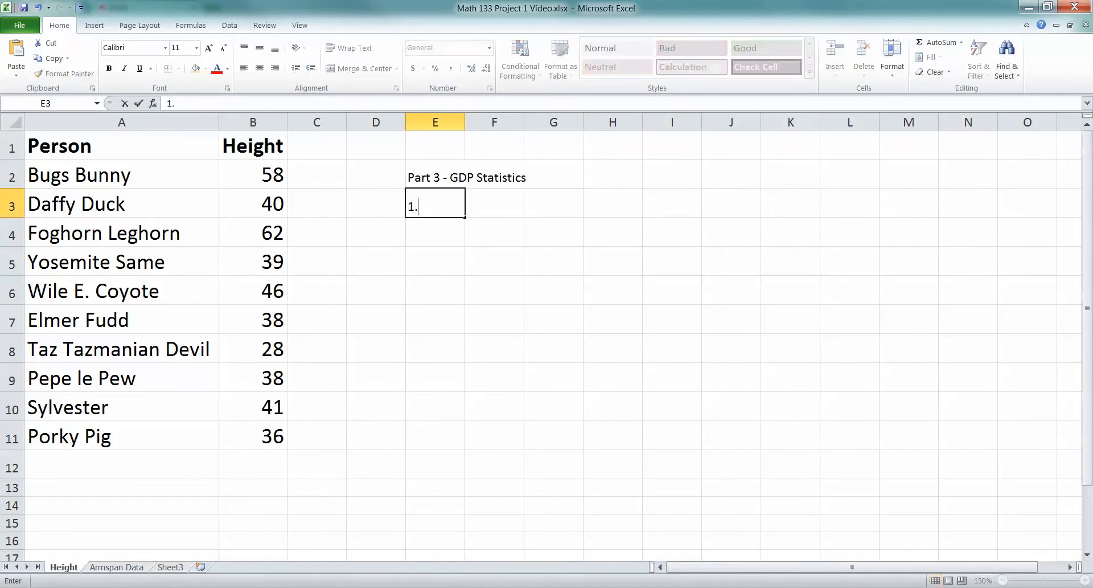
key(enter)
text(5)
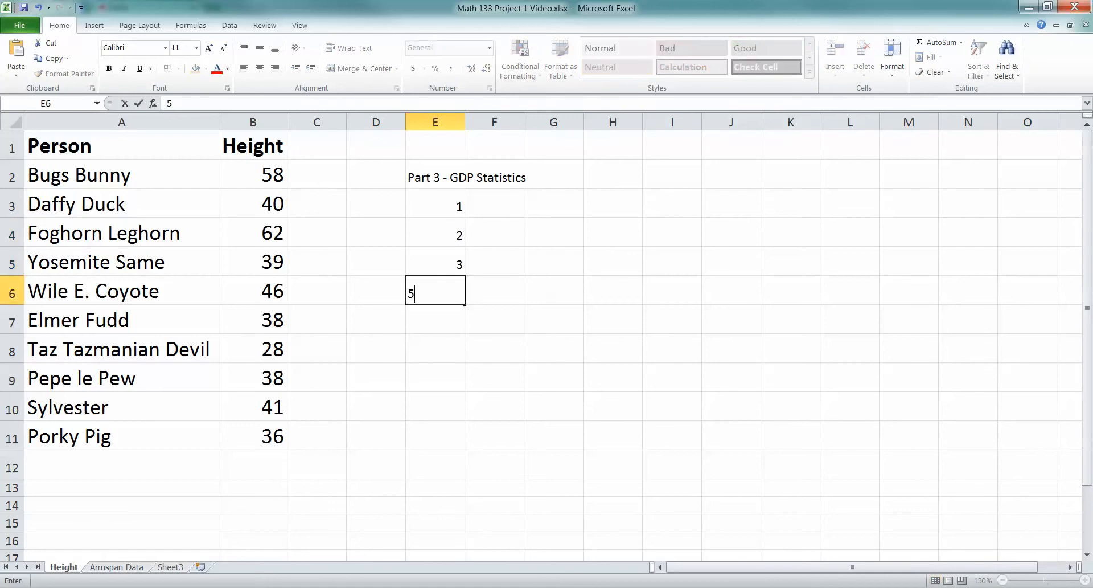
text(7)
click(435, 319)
text(6)
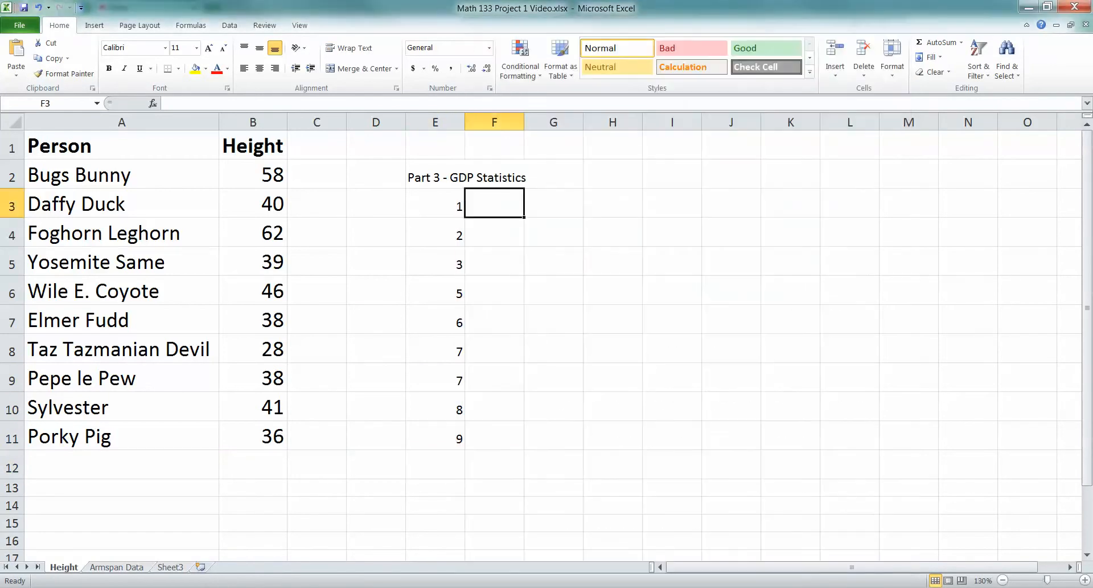
text(Median)
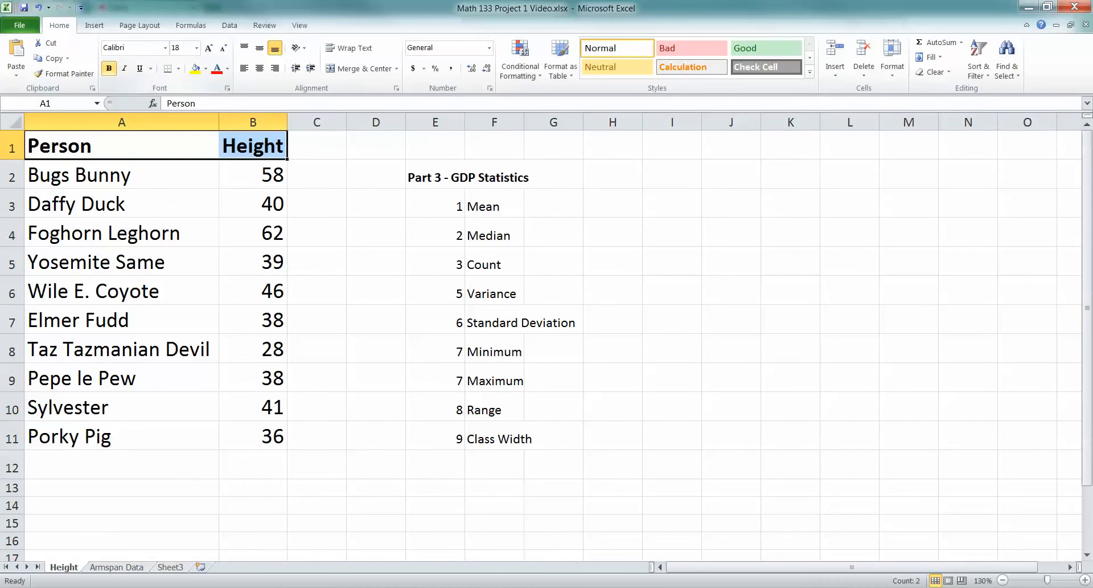
- Switch to the lastname_project1_FA13 GDP workbook and inspect India's 1965 income per person
click(206, 68)
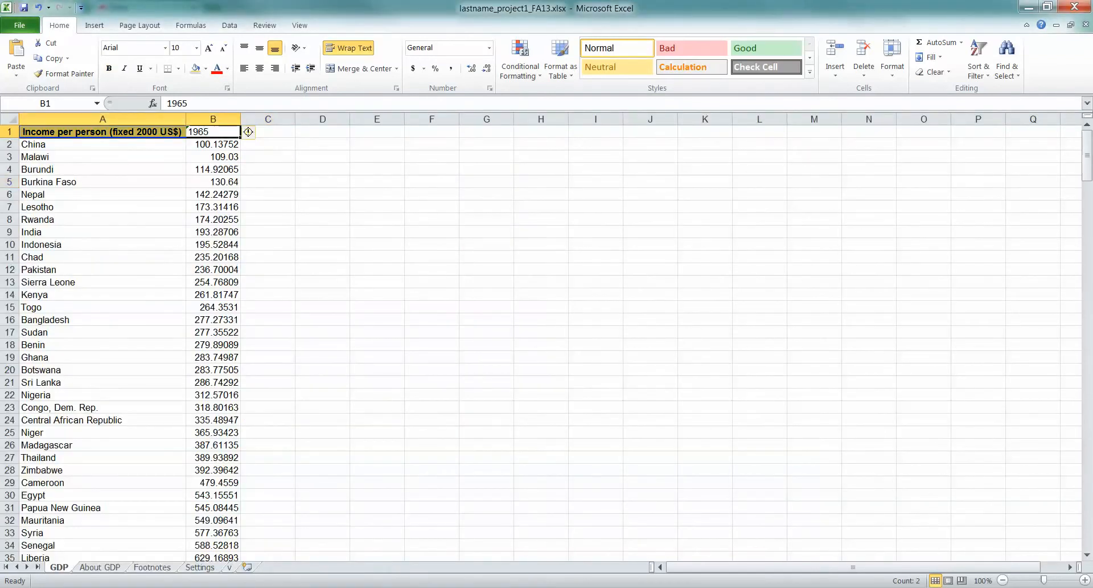
click(108, 68)
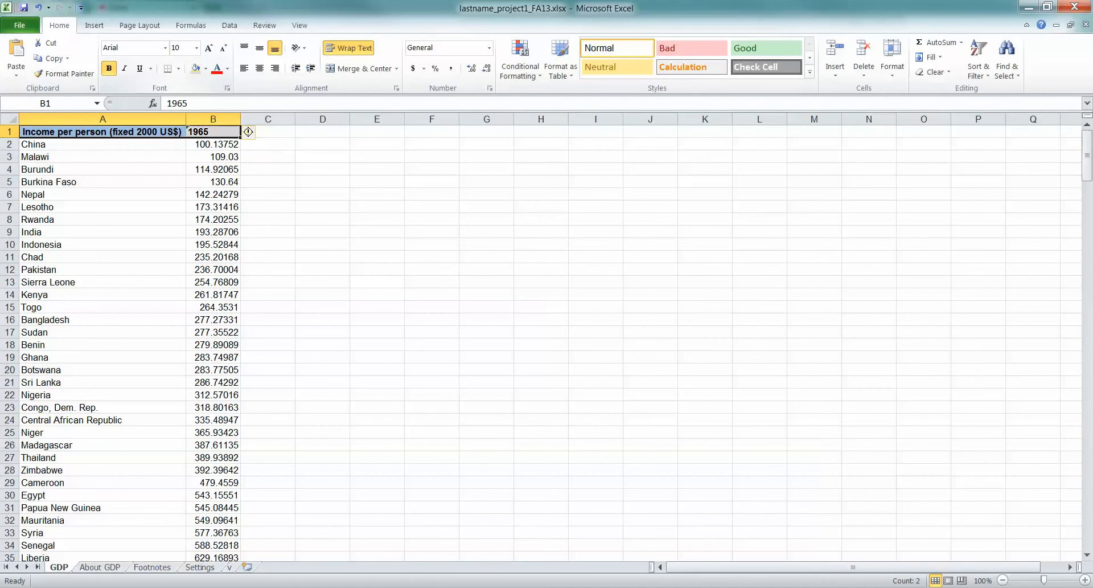
click(205, 69)
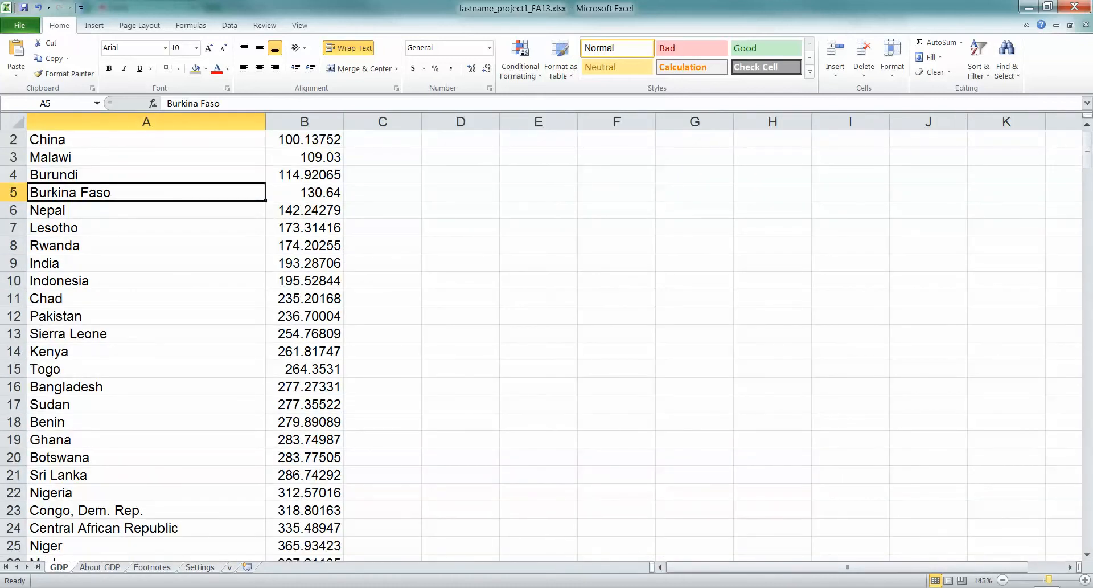
click(304, 263)
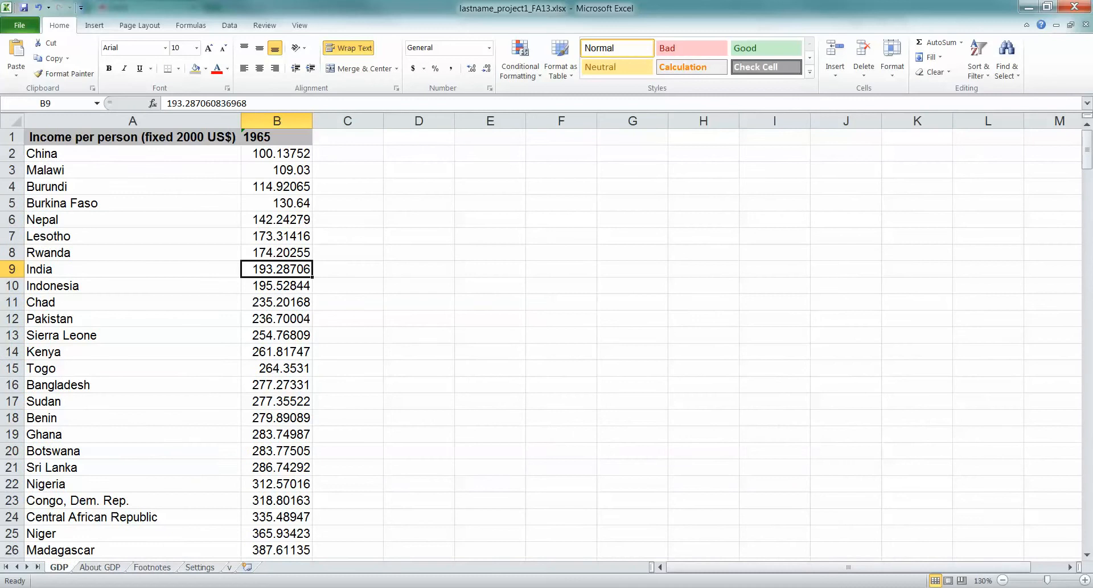
click(1003, 580)
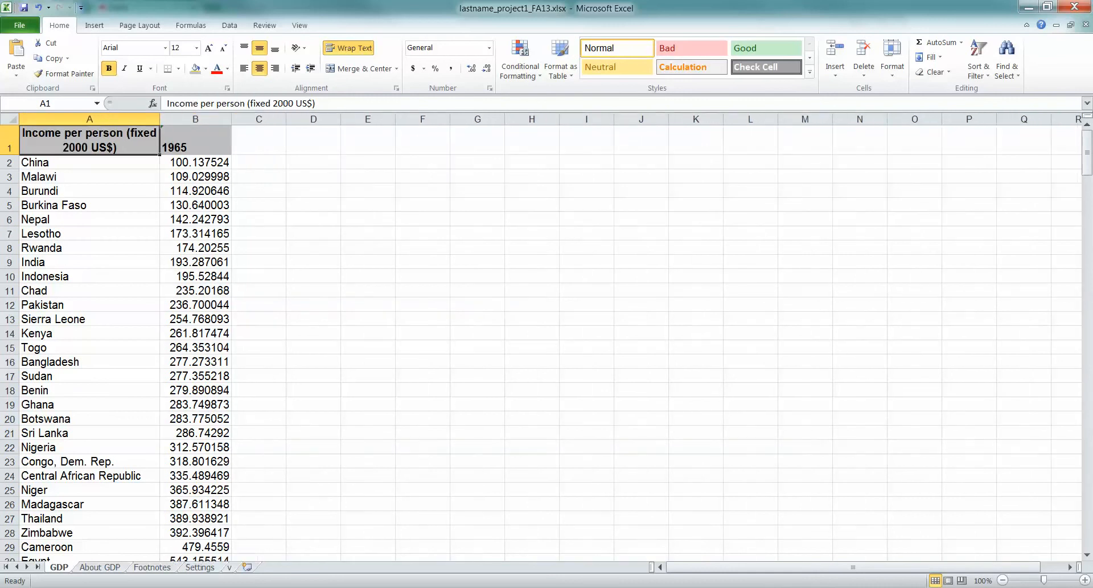
click(196, 219)
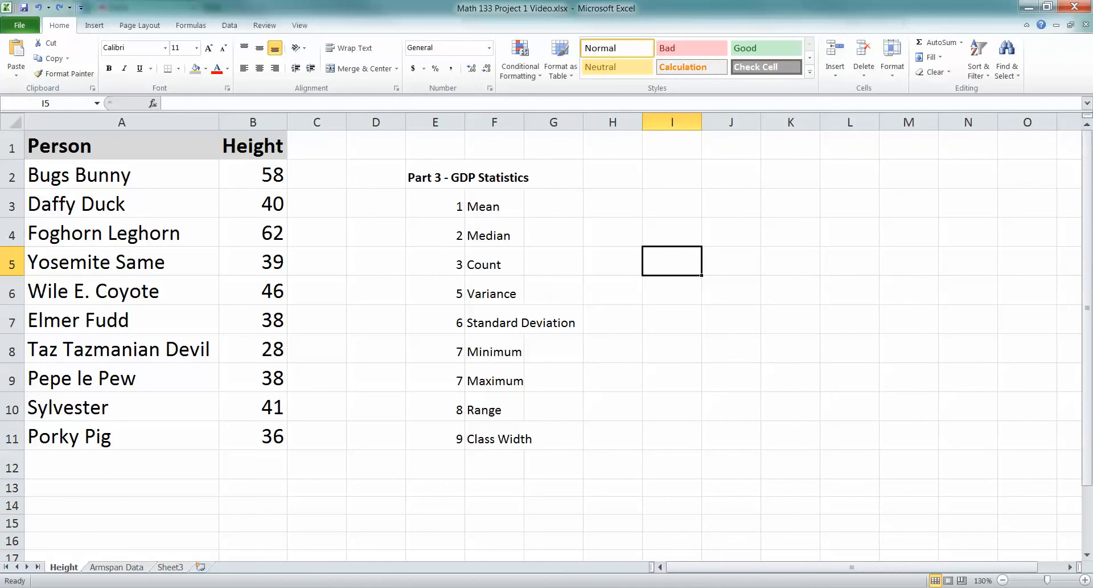
- Widen column F and set the numbered statistic labels E3:F11 to 18 pt
click(434, 176)
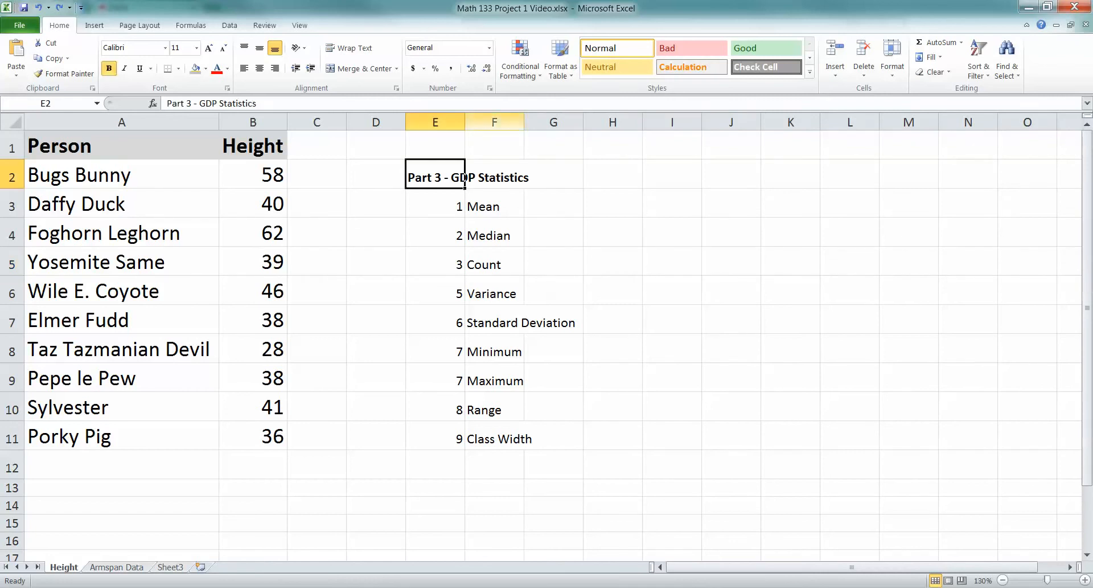
click(493, 121)
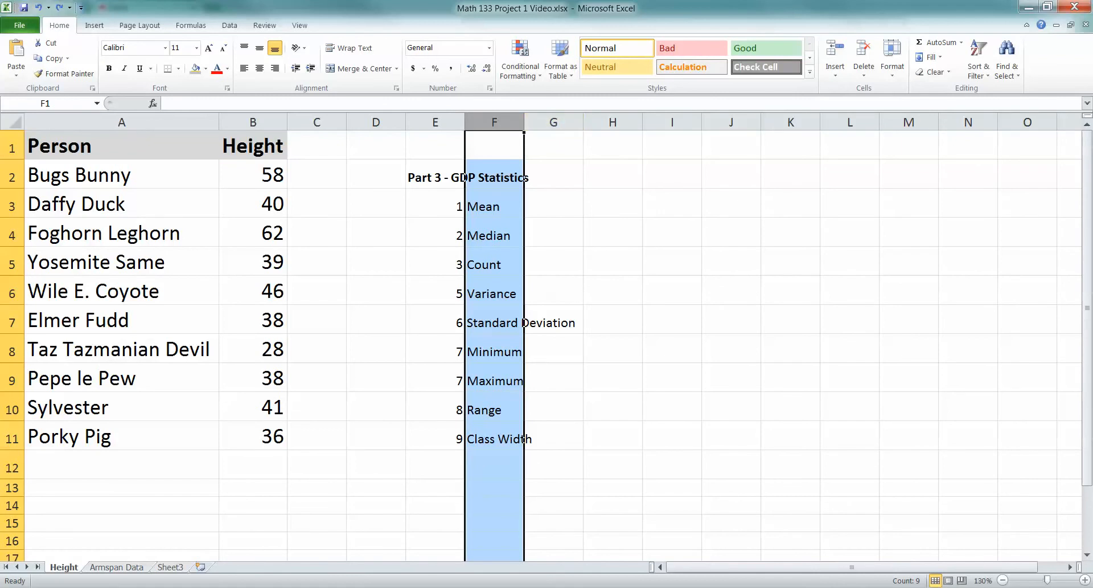
drag(521, 122, 579, 121)
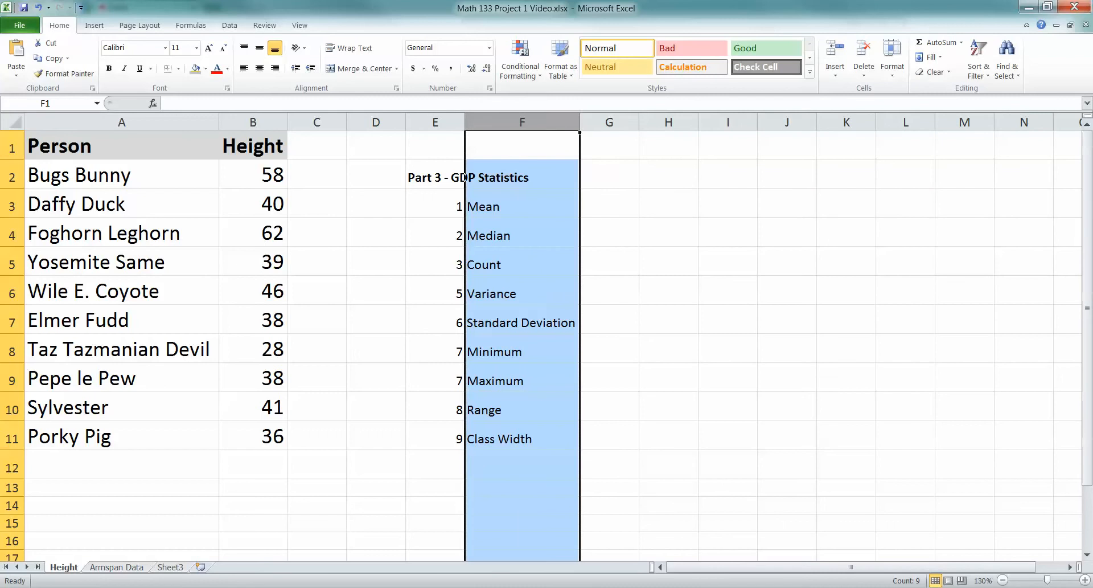
click(522, 292)
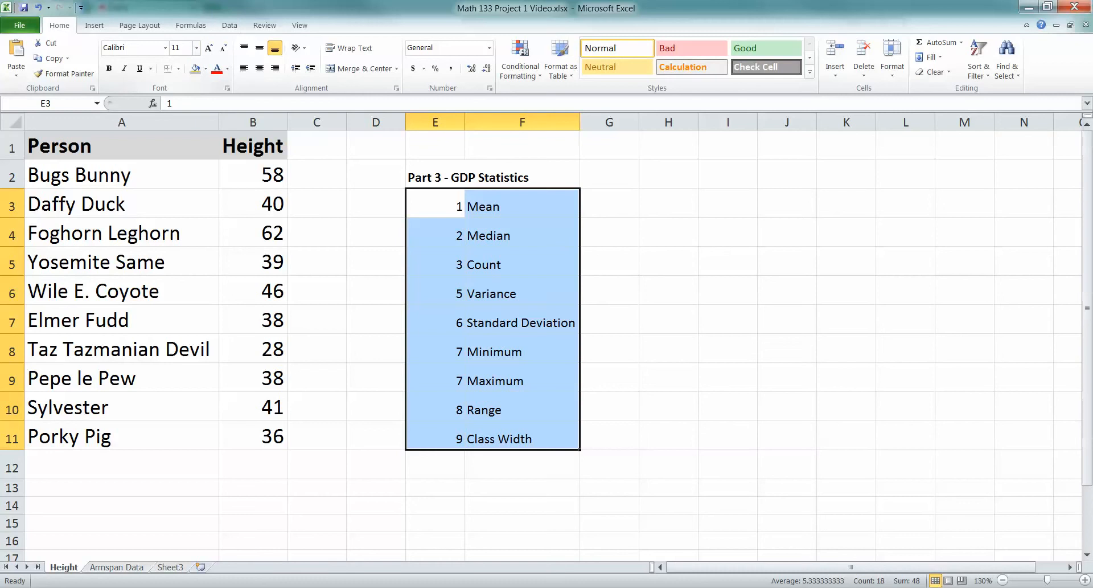
click(178, 48)
text(18)
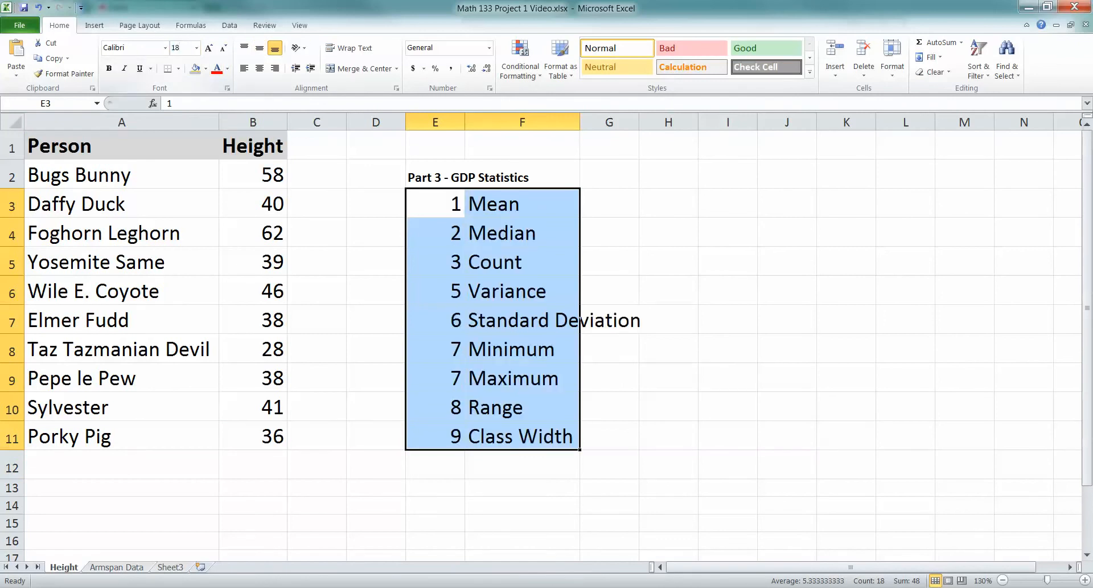
click(797, 203)
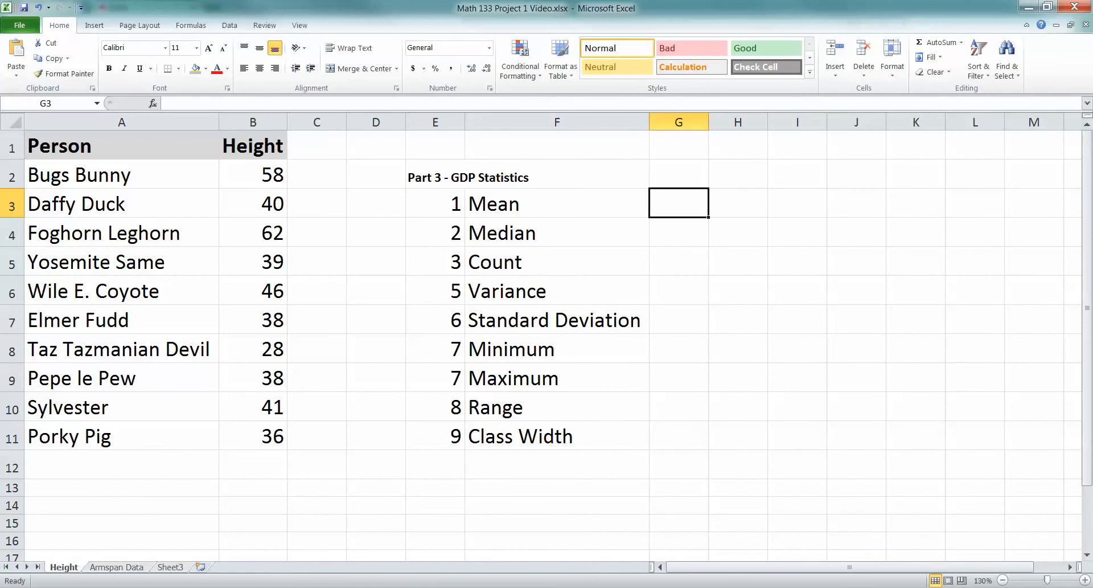
- Enter =AVERAGE(B2:B11) in G3 beside Mean, giving 42.6
text(=AVERAGE()
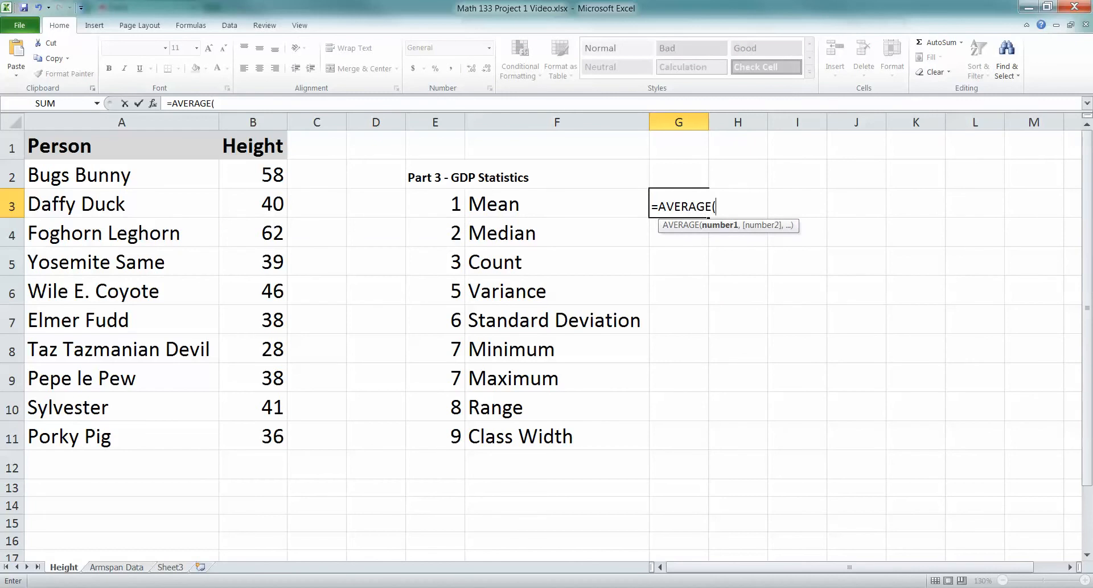
drag(252, 174, 252, 203)
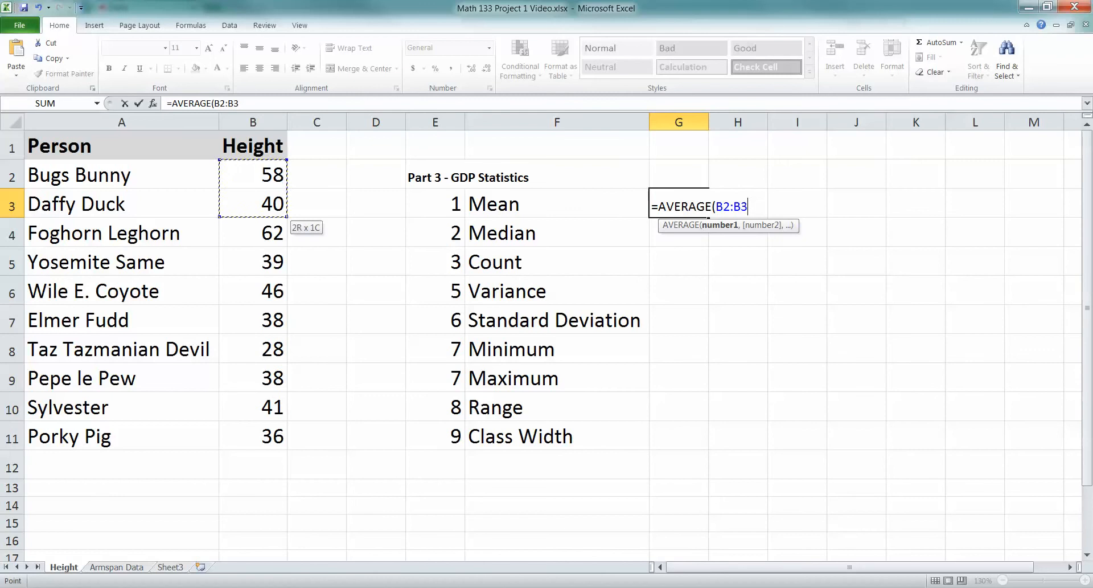
drag(253, 174, 252, 435)
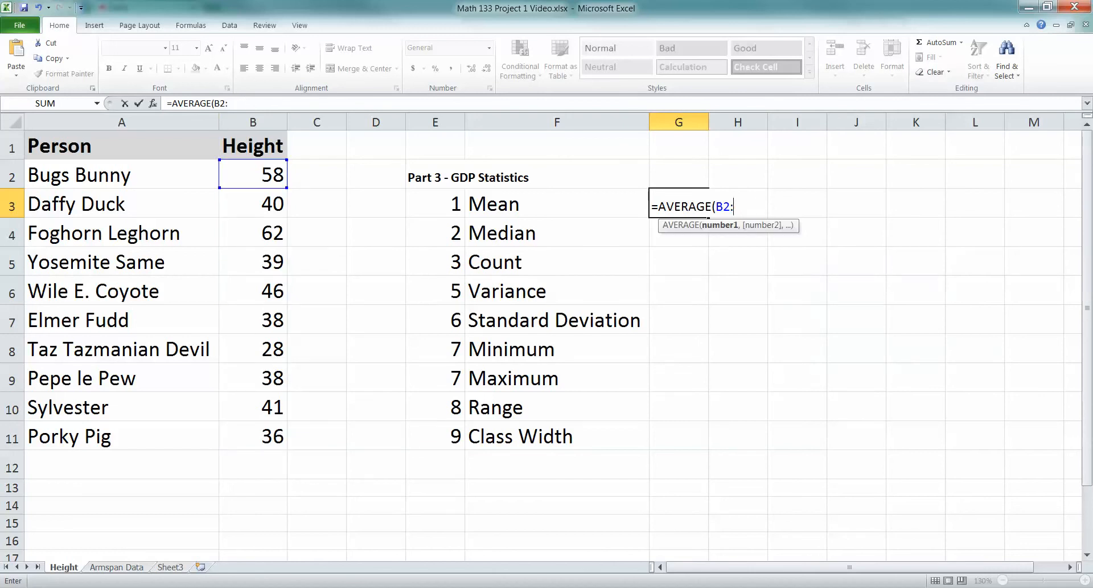
key(backspace)
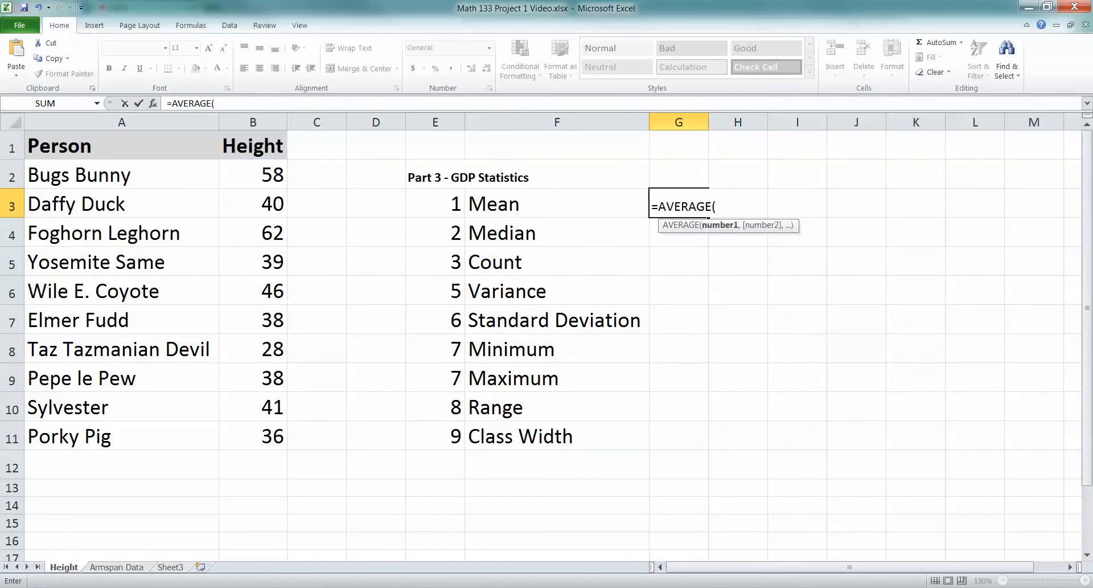
drag(252, 174, 253, 203)
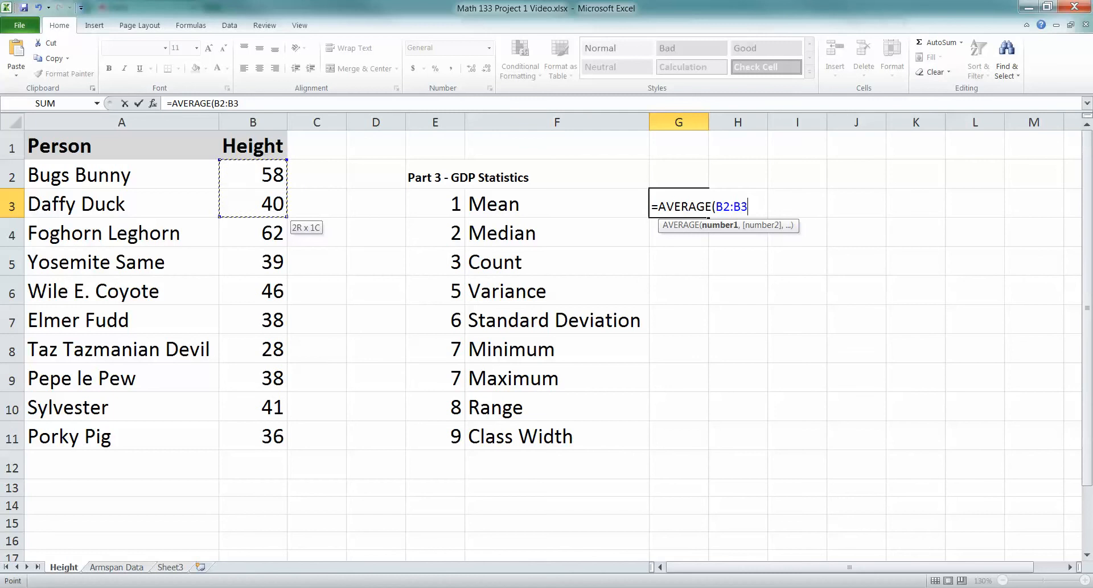
drag(252, 203, 252, 407)
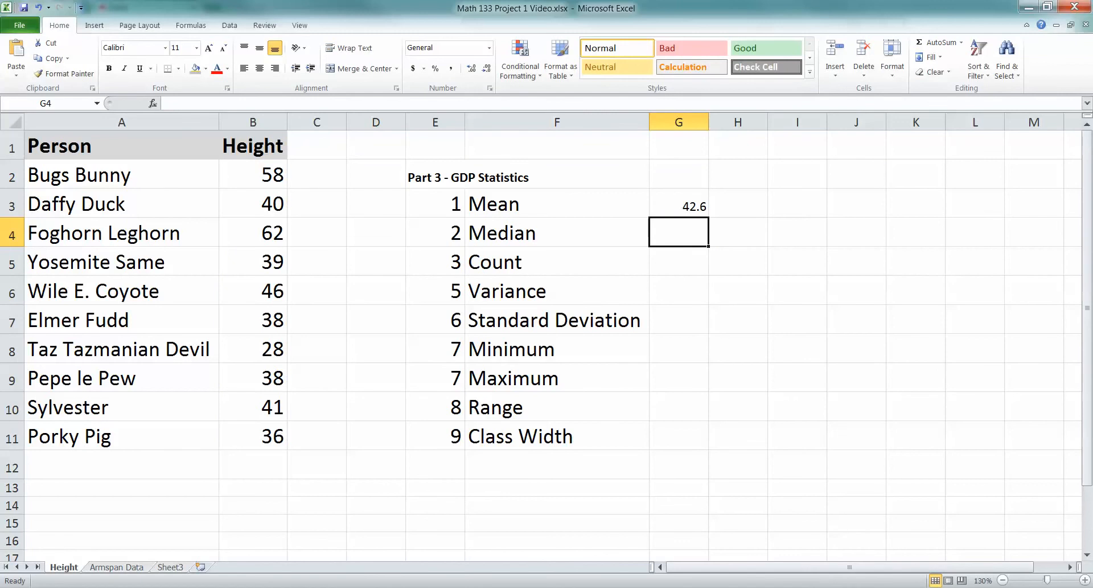
click(252, 436)
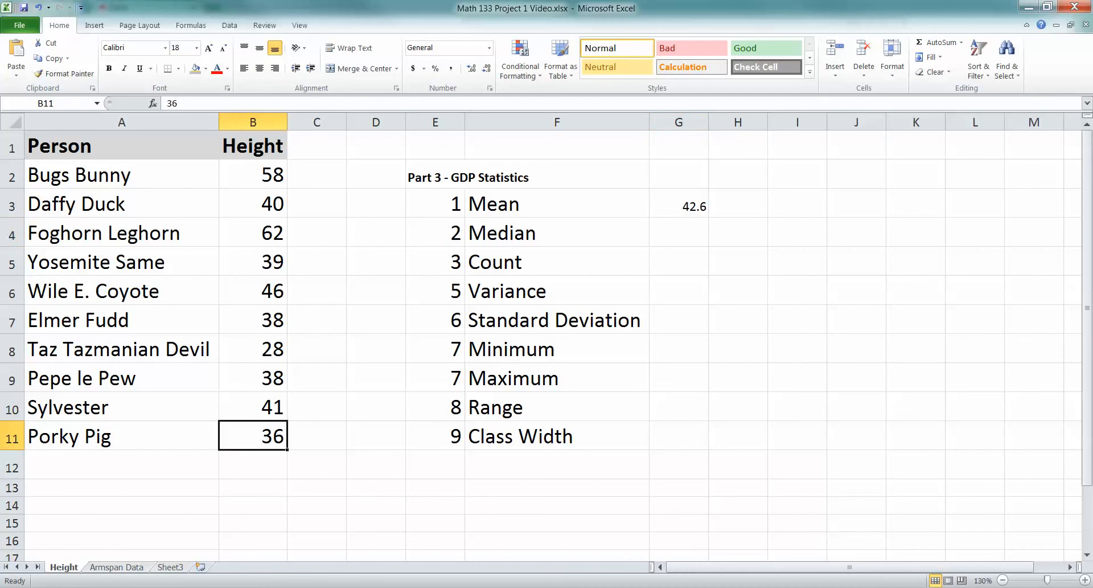
click(677, 205)
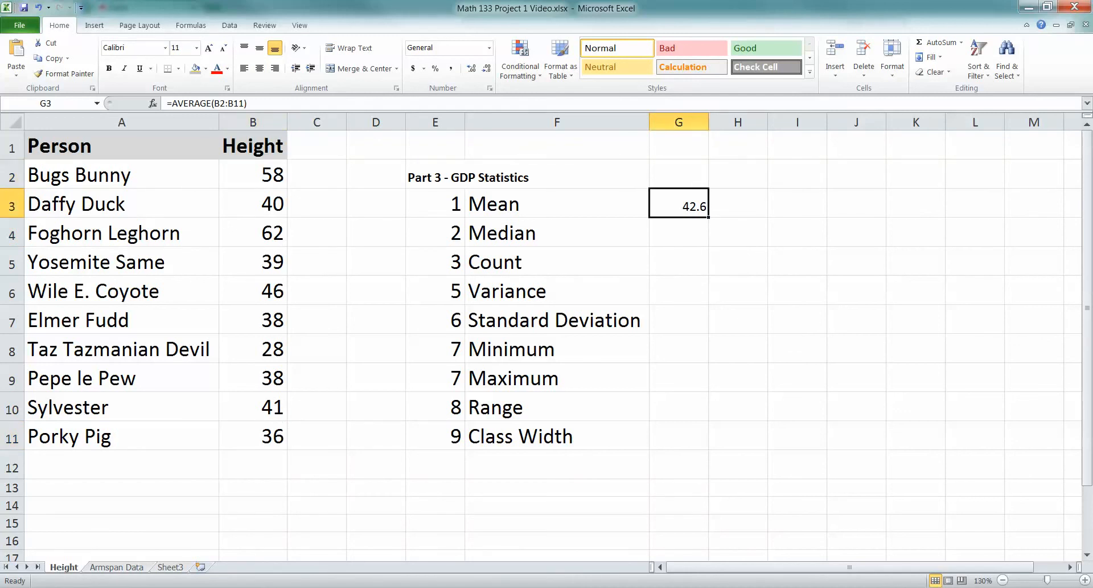
double_click(677, 205)
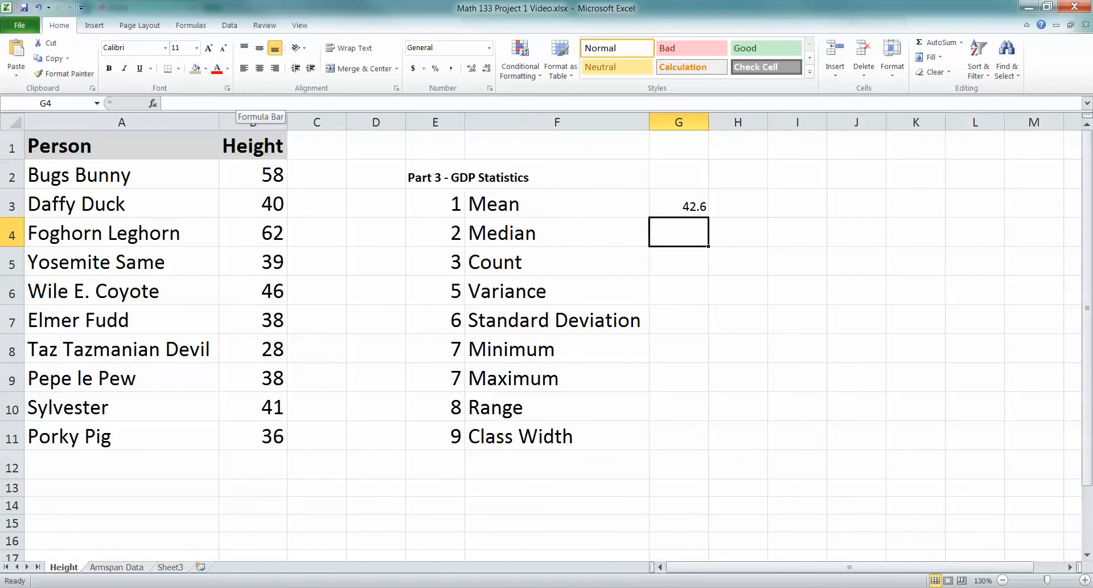
- Enter =MEDIAN(B2:B11) giving 39.5 and =COUNT(B2:B11) giving 10 in G4 and G5
text(=)
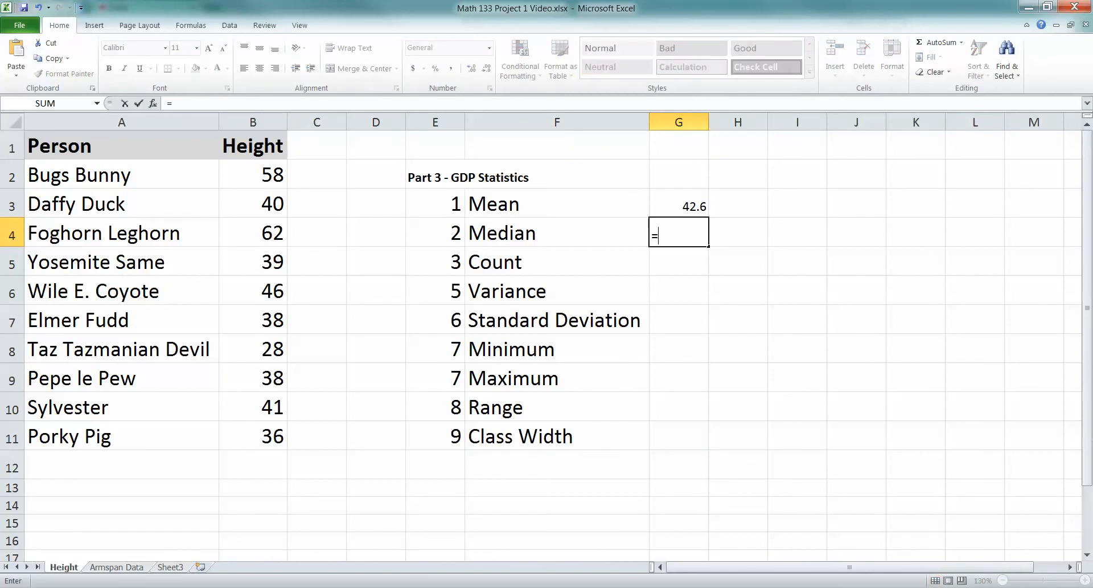
text(MEDIAN()
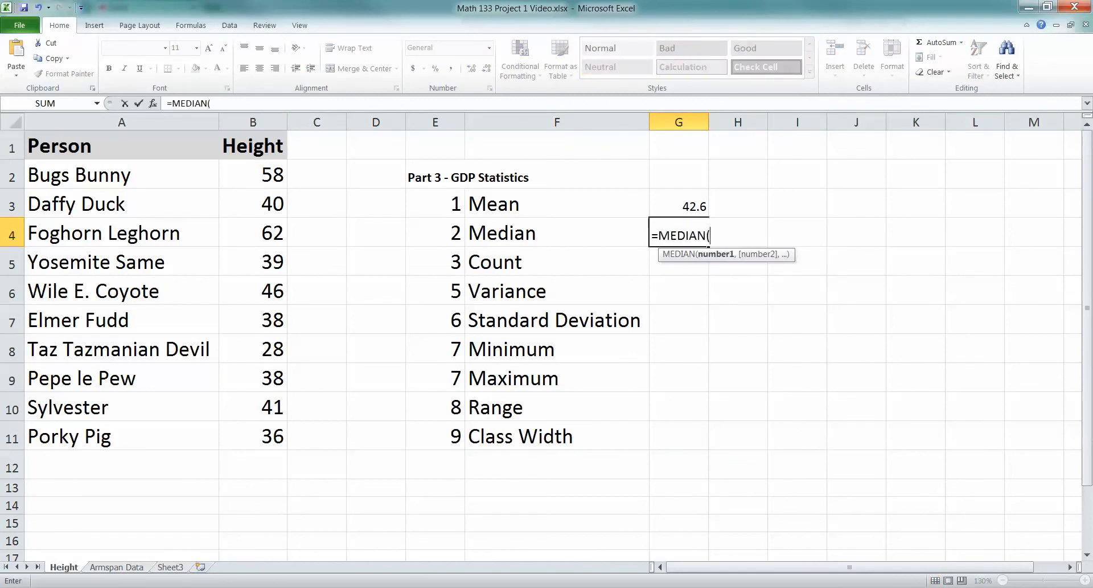
text(B)
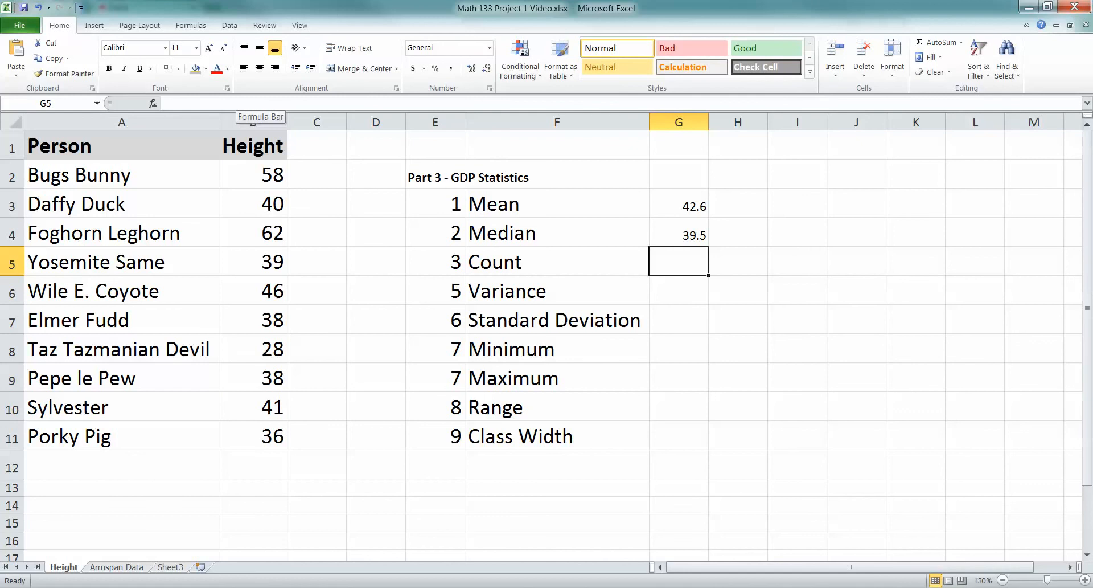
text(=)
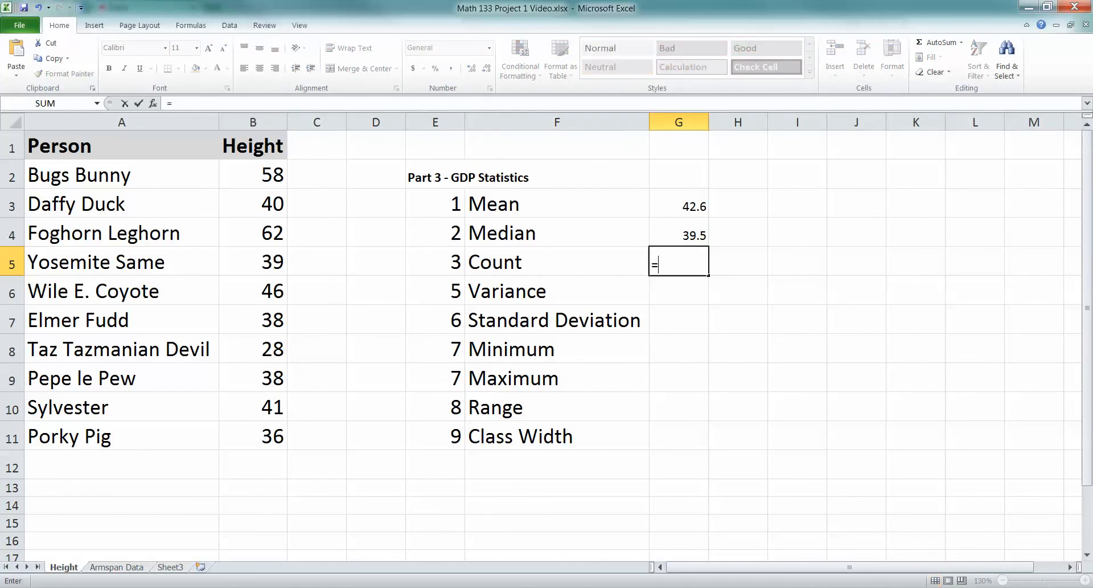
text(COUNT()
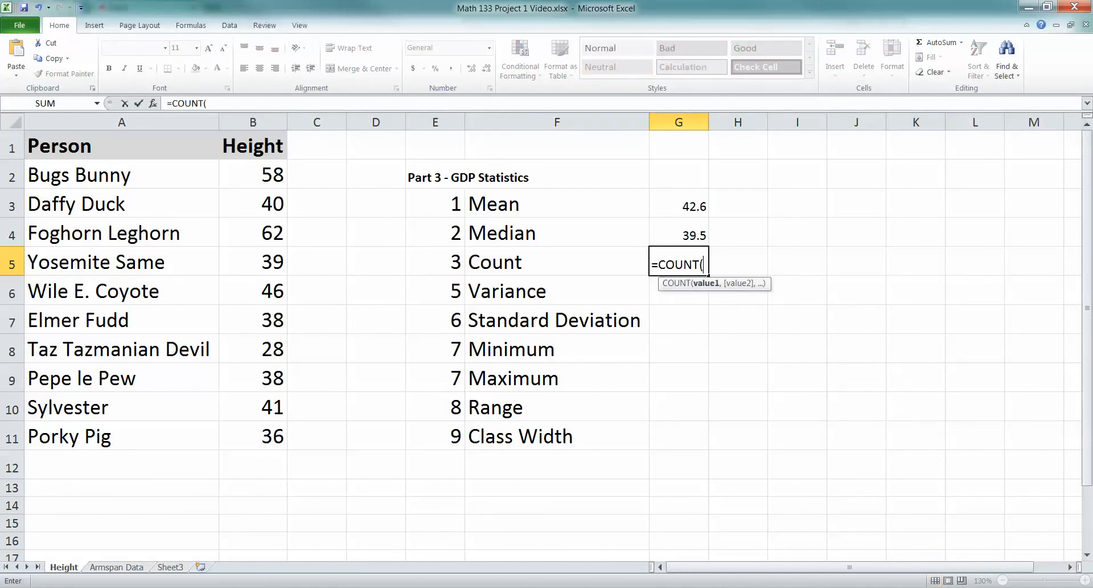
click(253, 174)
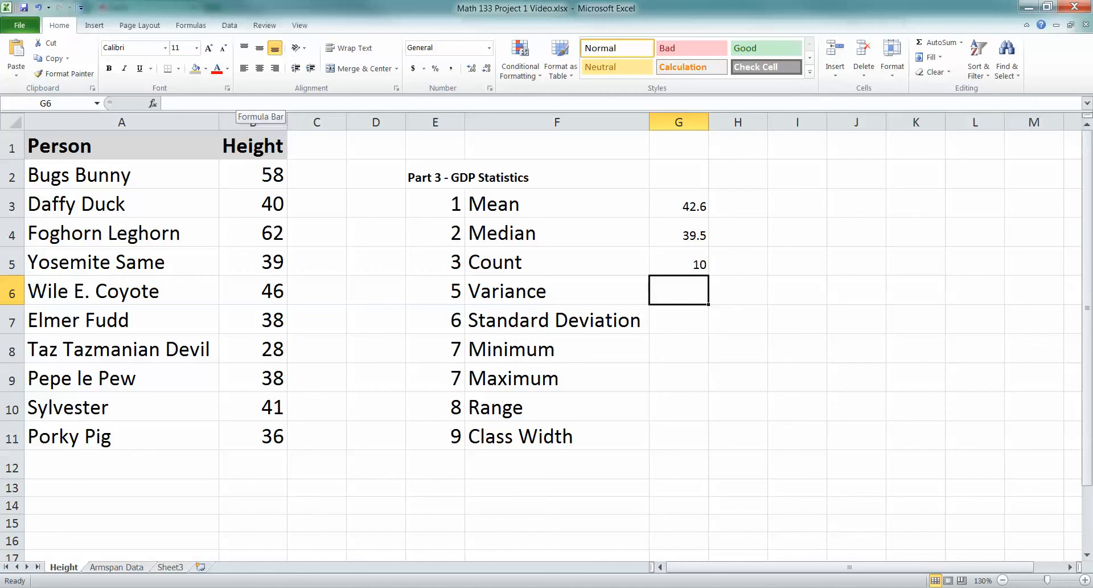
text(=)
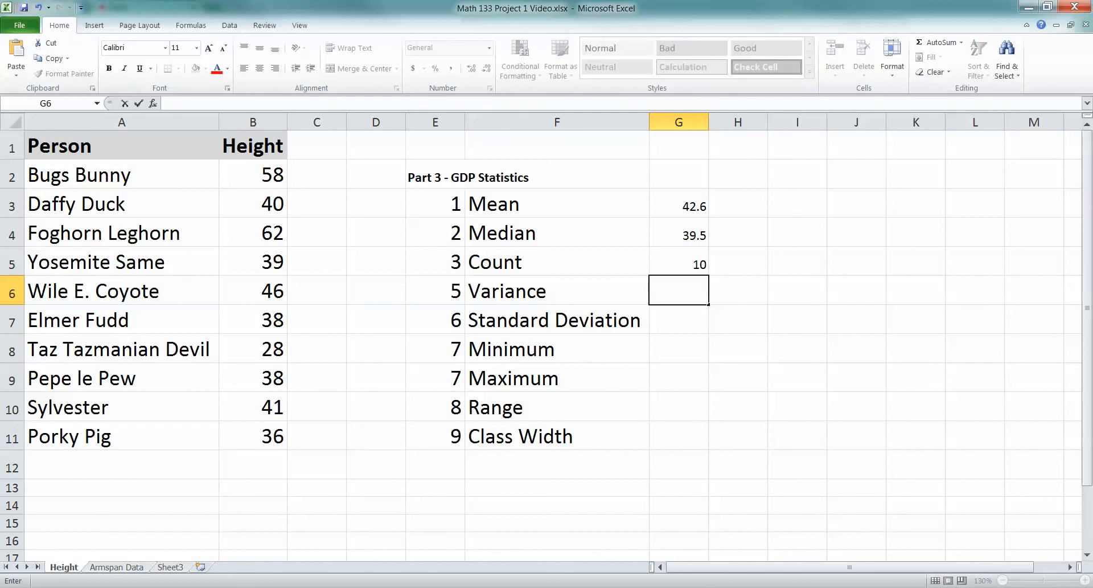
- Label rows Population Variance and Pop. St. Dev., adding Sample Variance and Sample St.dev. in H6:H7
click(252, 174)
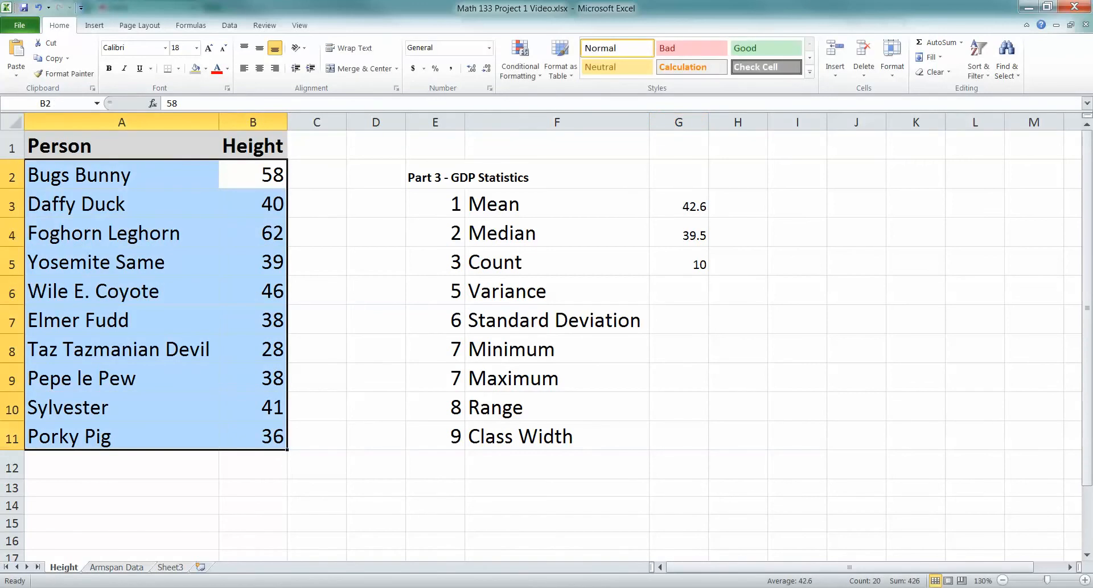
click(556, 290)
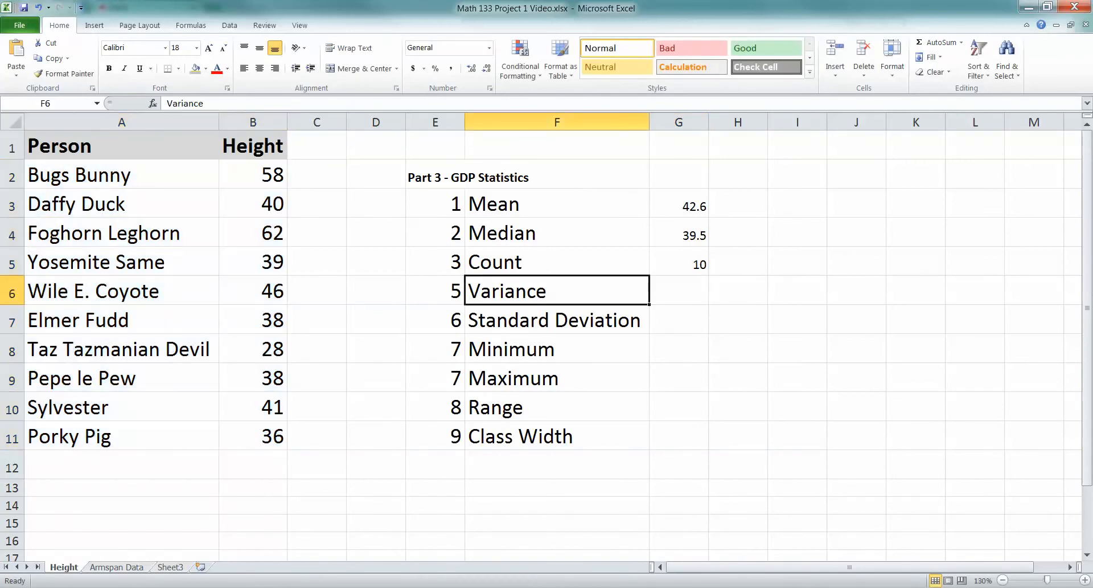
text(Population Va)
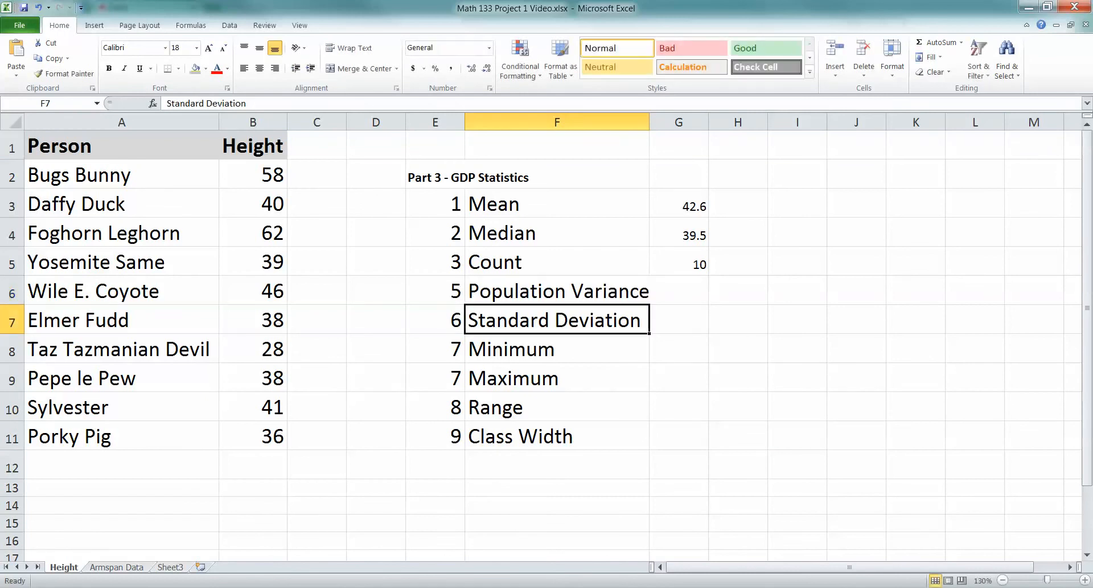
text(Pop. St.)
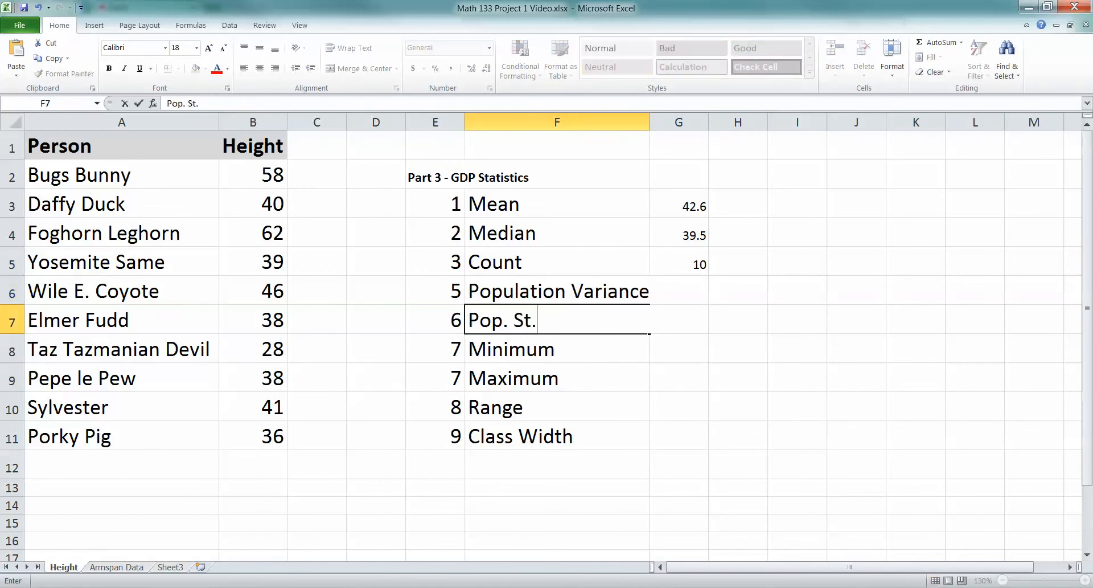
text(Dev.)
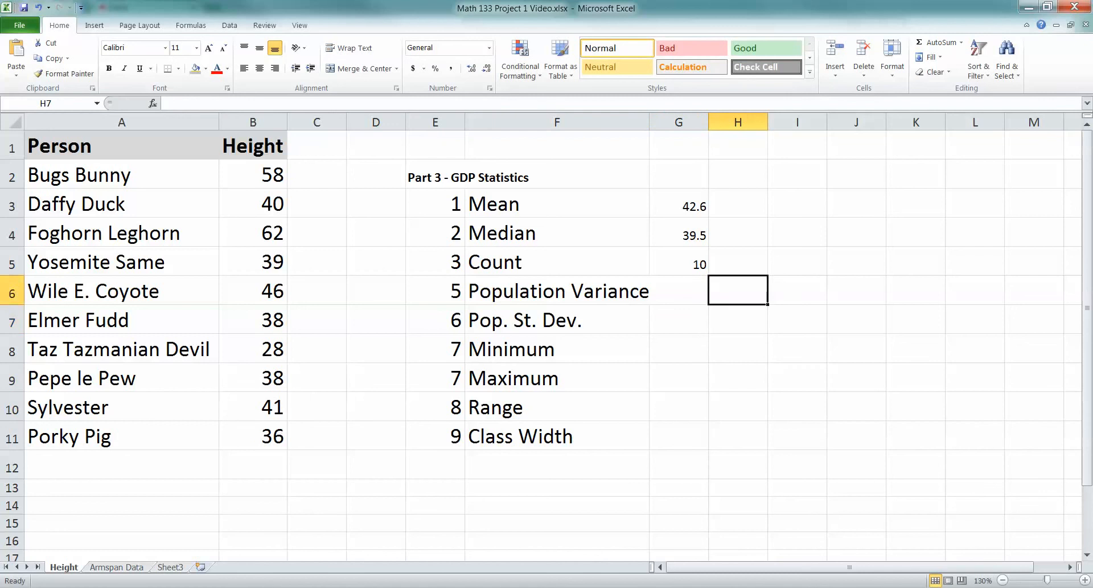
text(Sample Variance)
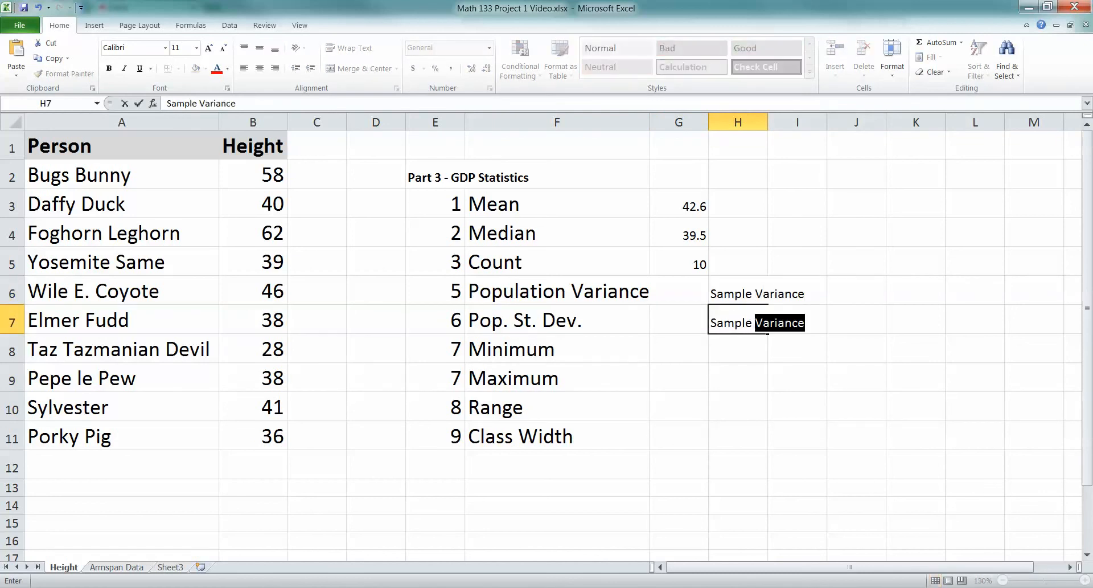
text(Sample St.dev.)
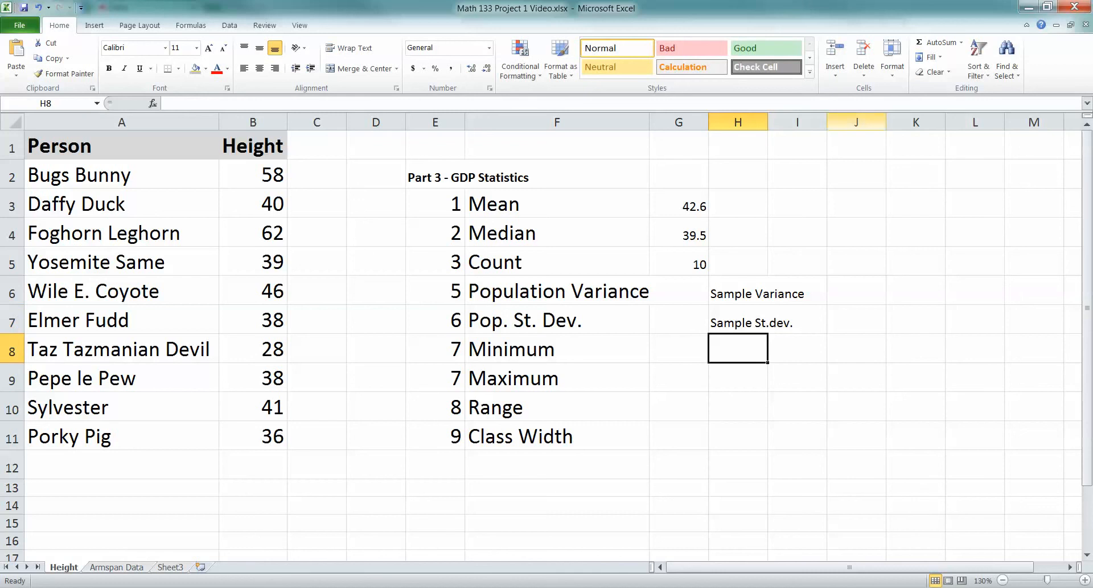
- Enter =VARP(B2:B11) in G6 beside Population Variance, giving 94.64
click(677, 290)
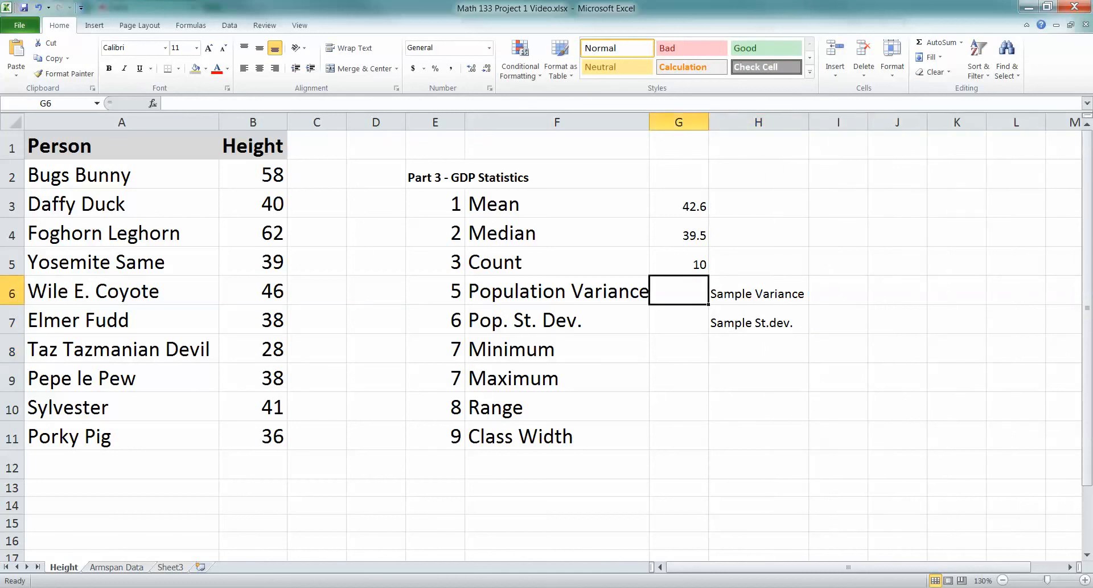
text(=)
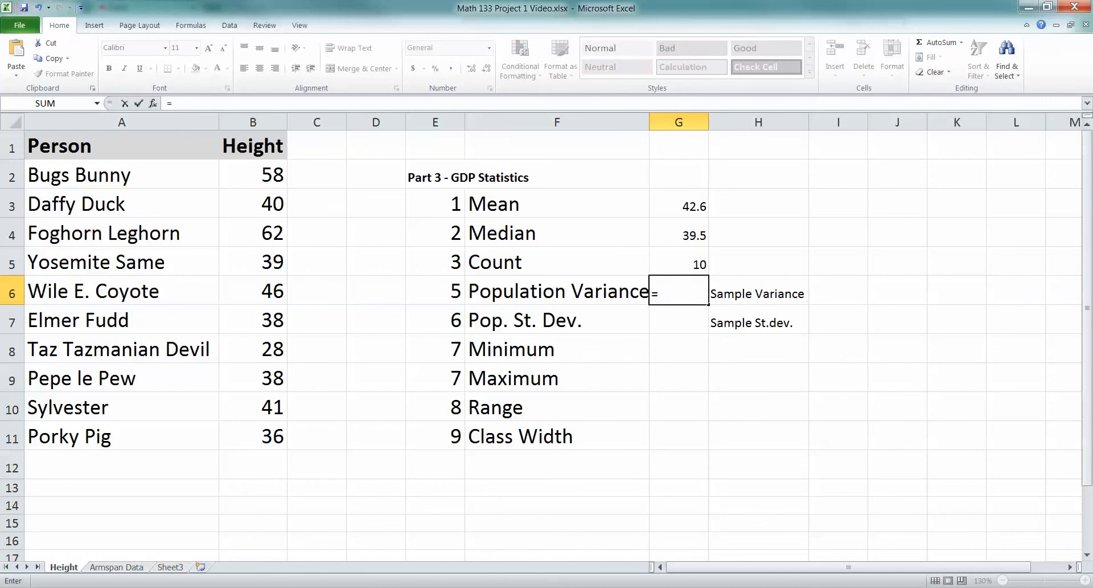
text(VAR)
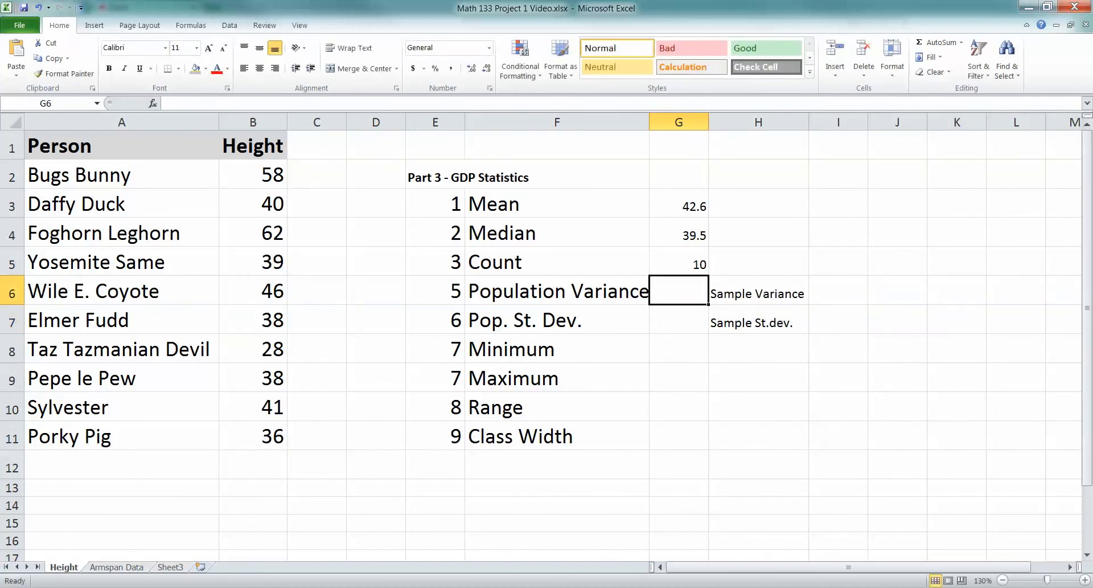
text(=)
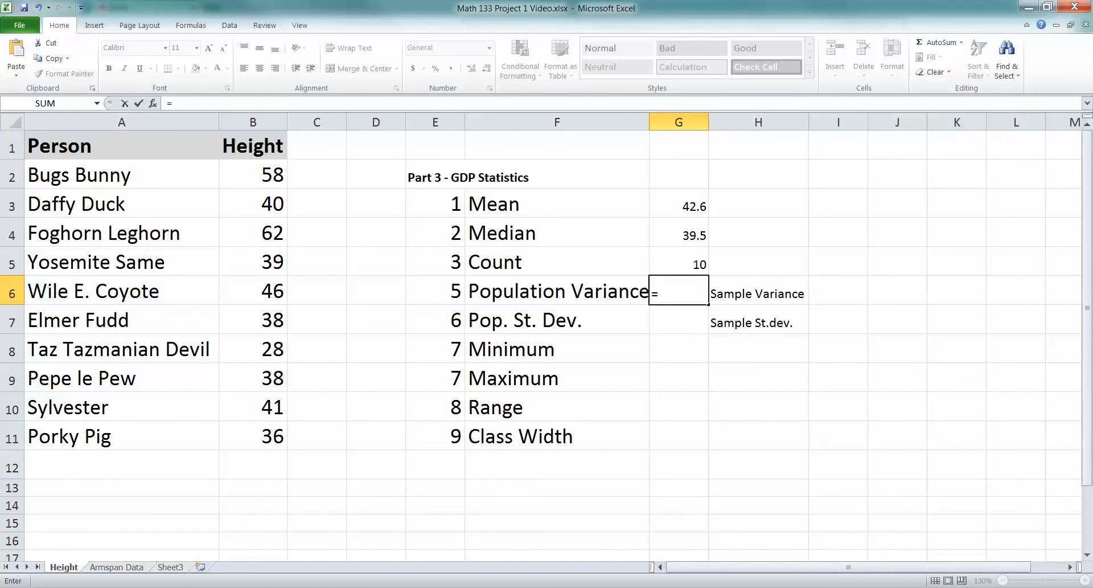
text(VARP)
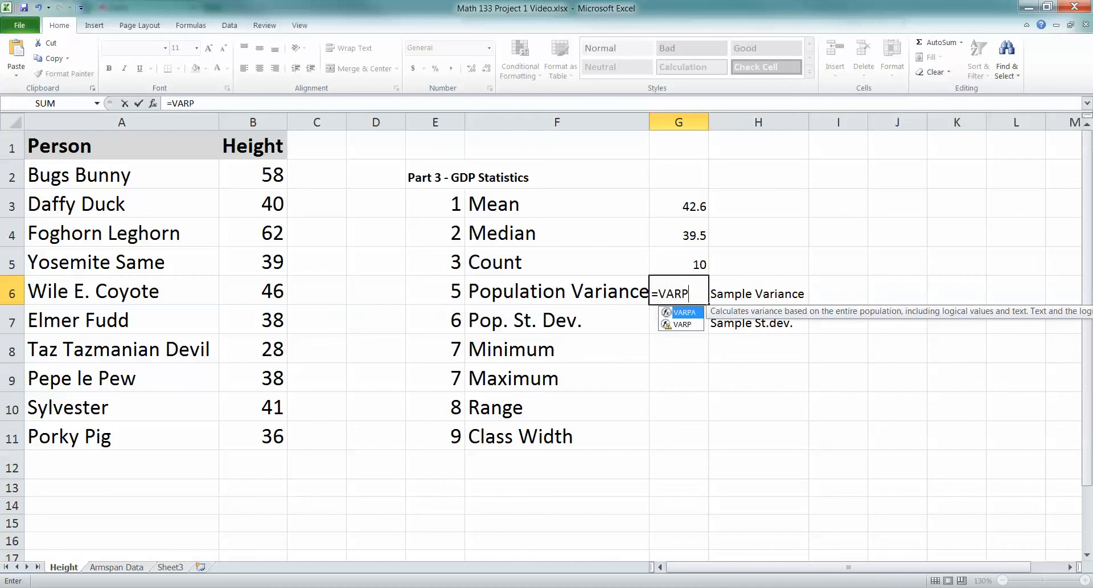
text(()
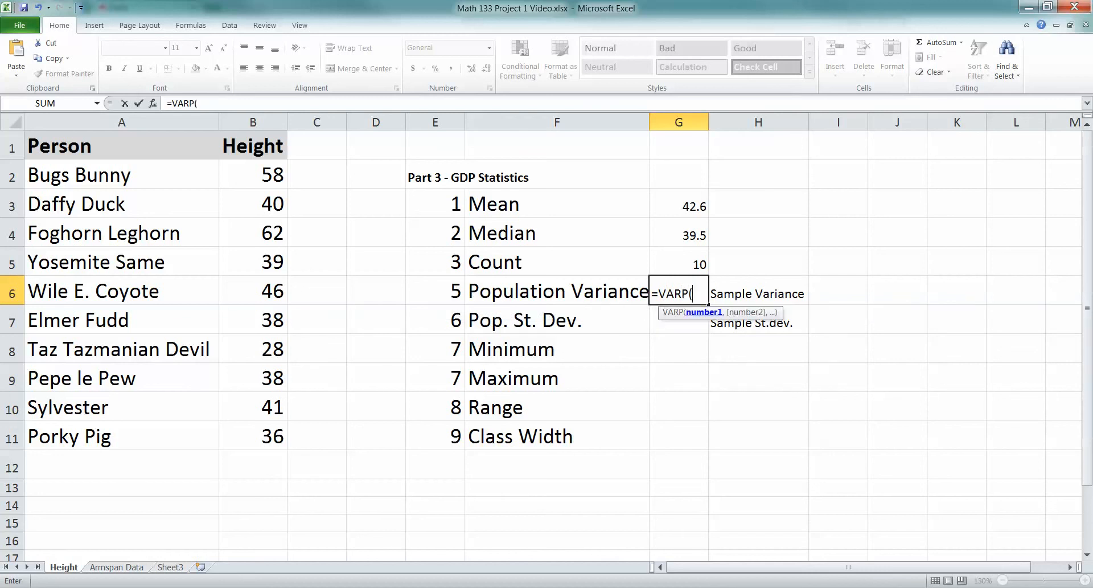
drag(252, 174, 252, 436)
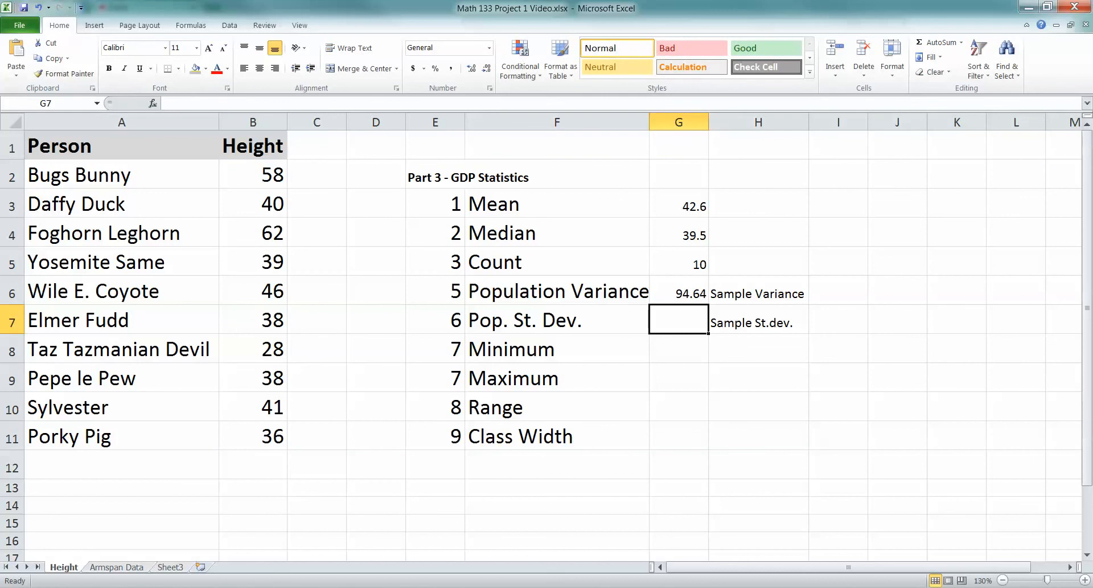
click(678, 294)
text(=)
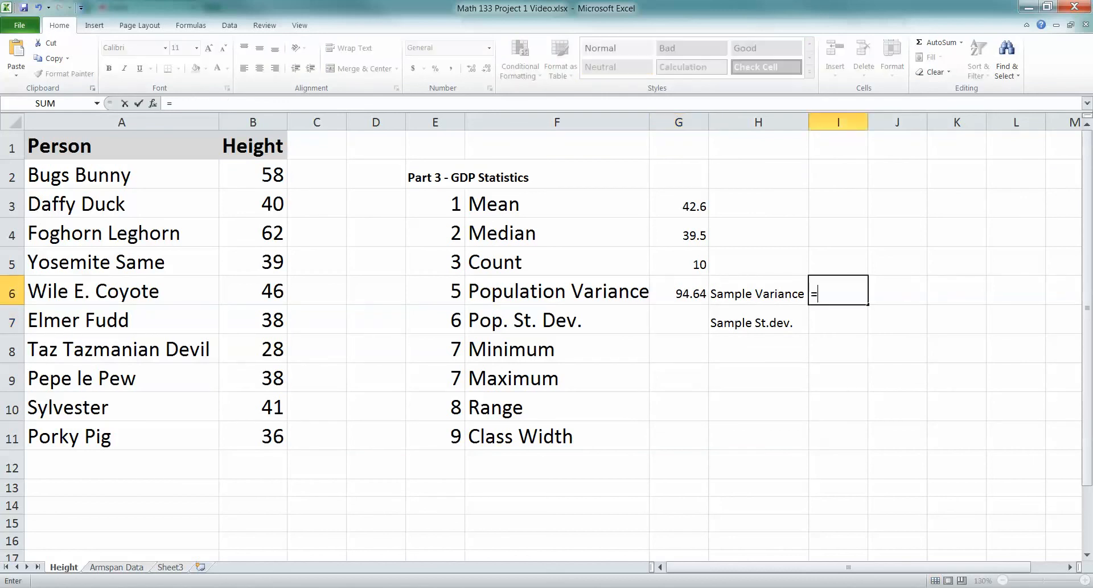
- Enter =VAR.S(B2:B11) in I6, giving 105.1555556, and set the sample labels to 18 pt
text(VAR()
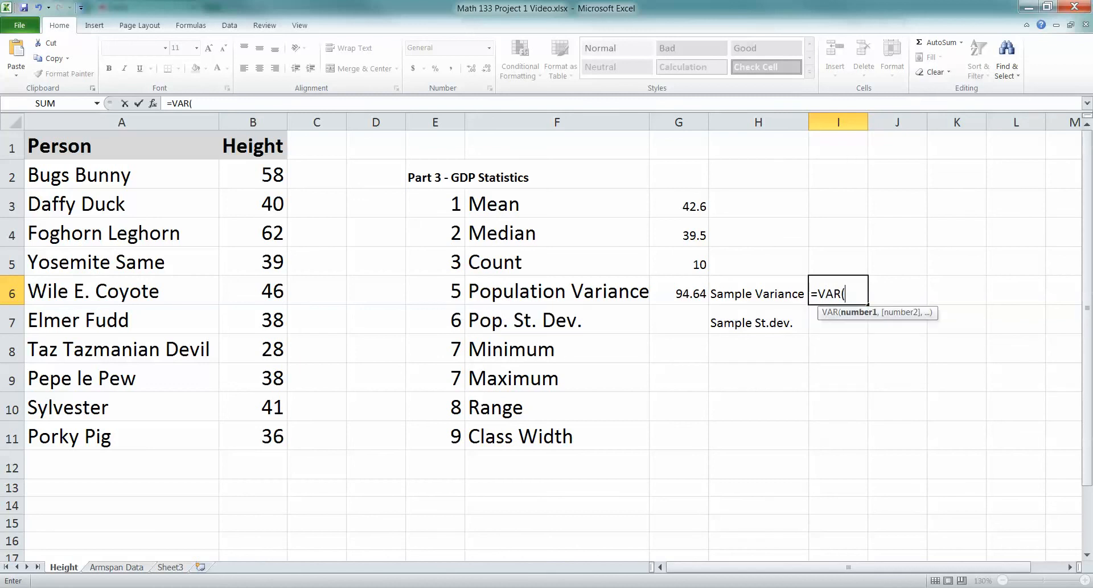
click(253, 174)
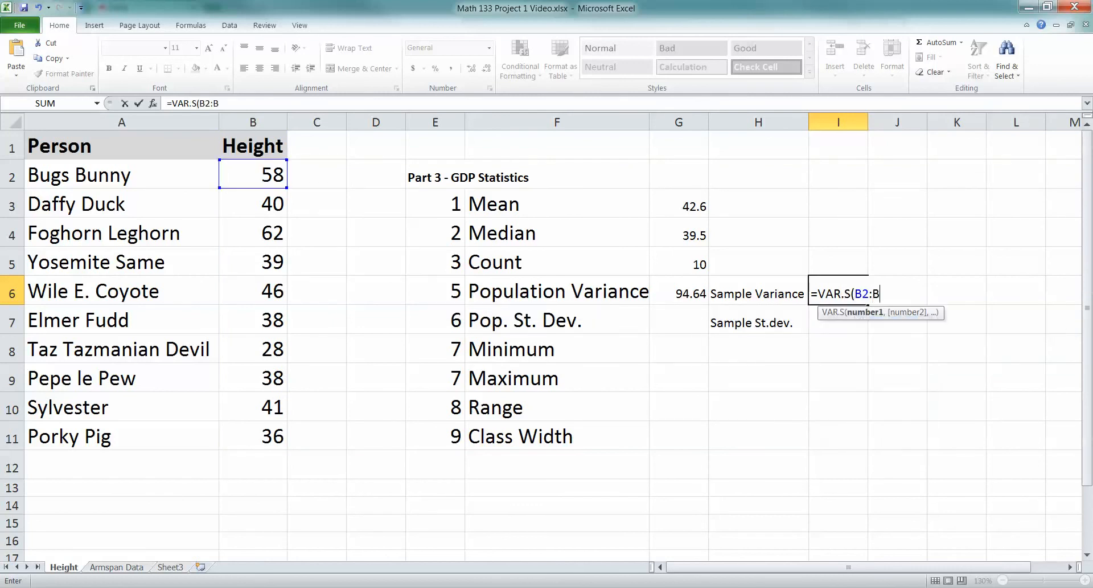
key(enter)
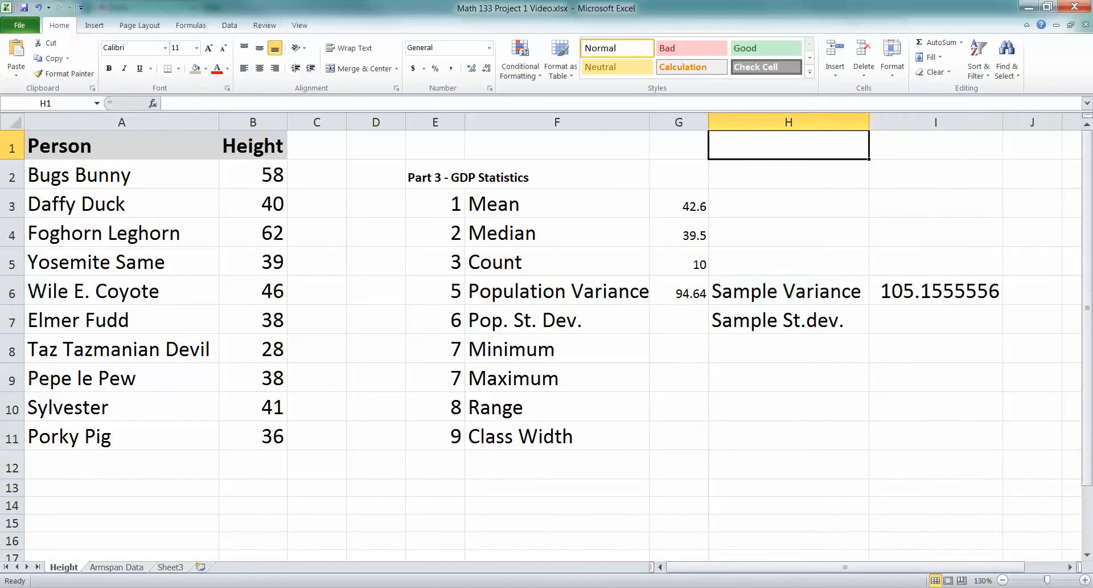
click(935, 291)
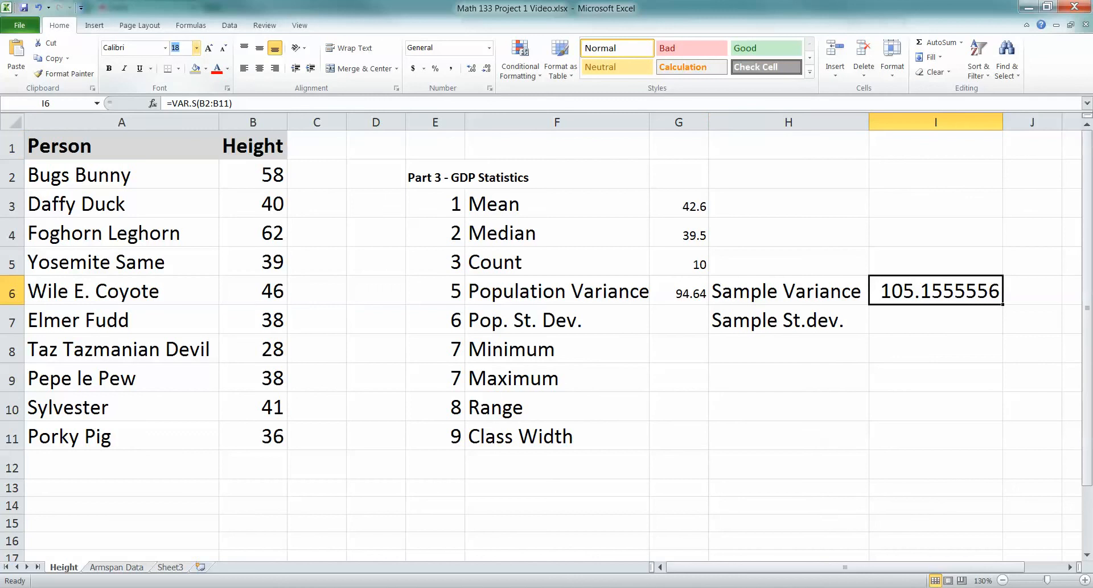
click(177, 47)
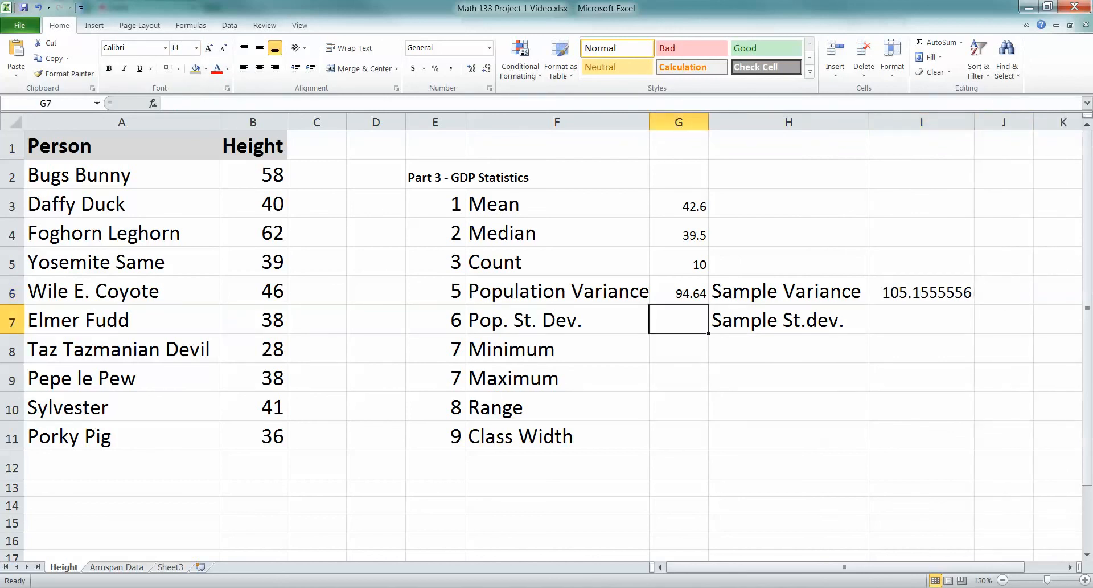
- Enter =STDEV.P(B2:B11) in G7 beside Pop. St. Dev., giving 9.728309
text(=ST)
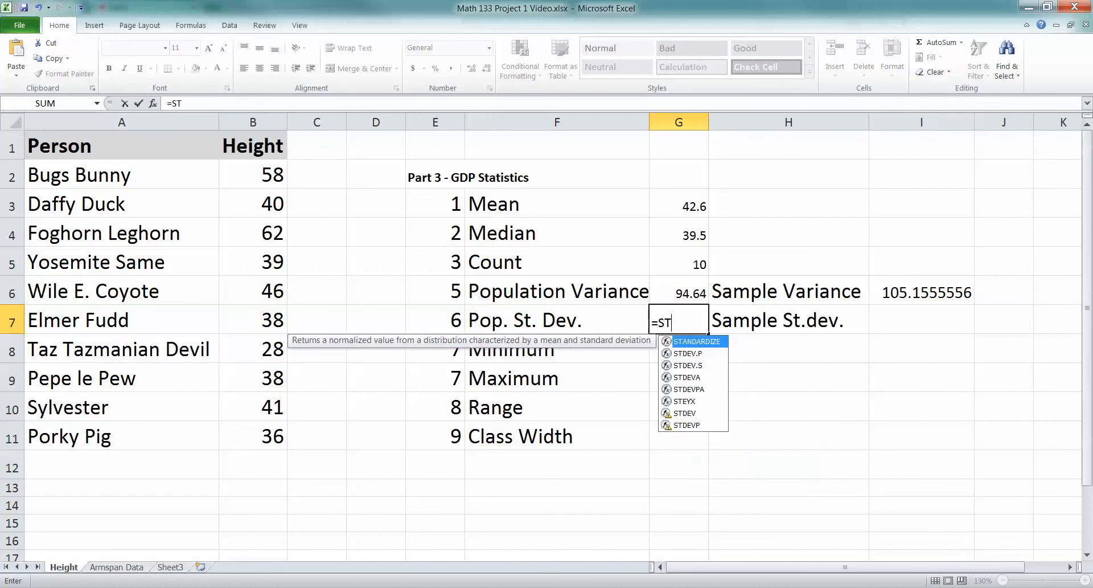
text(DEV)
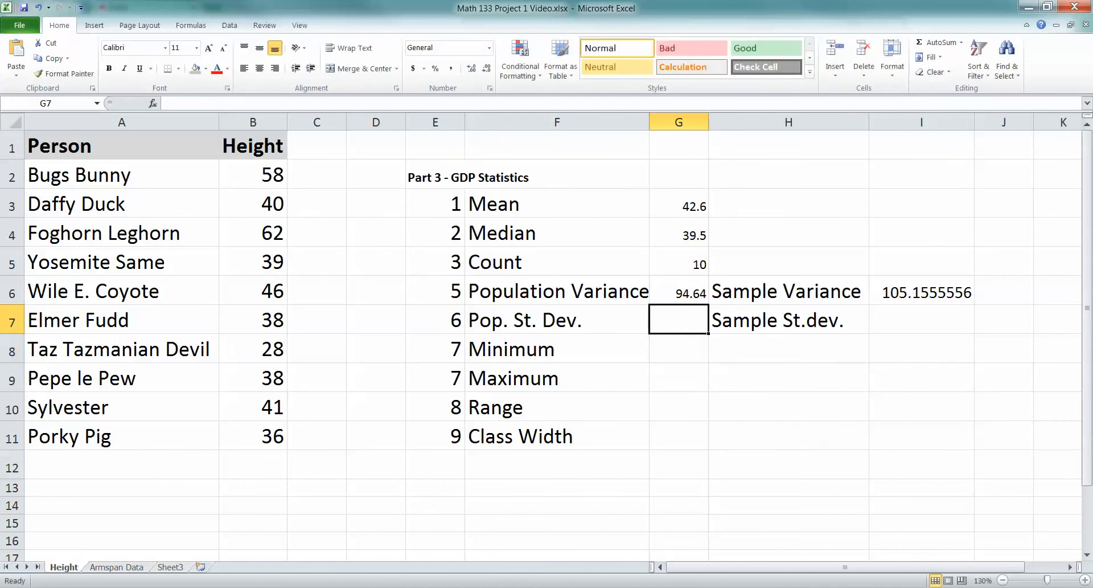
text(=)
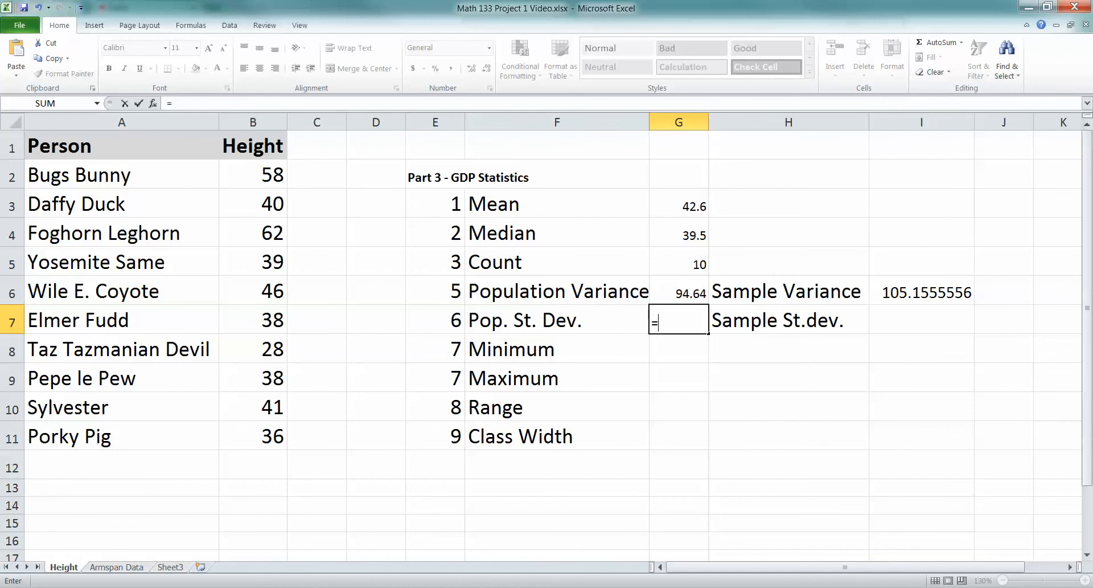
text(STDEV)
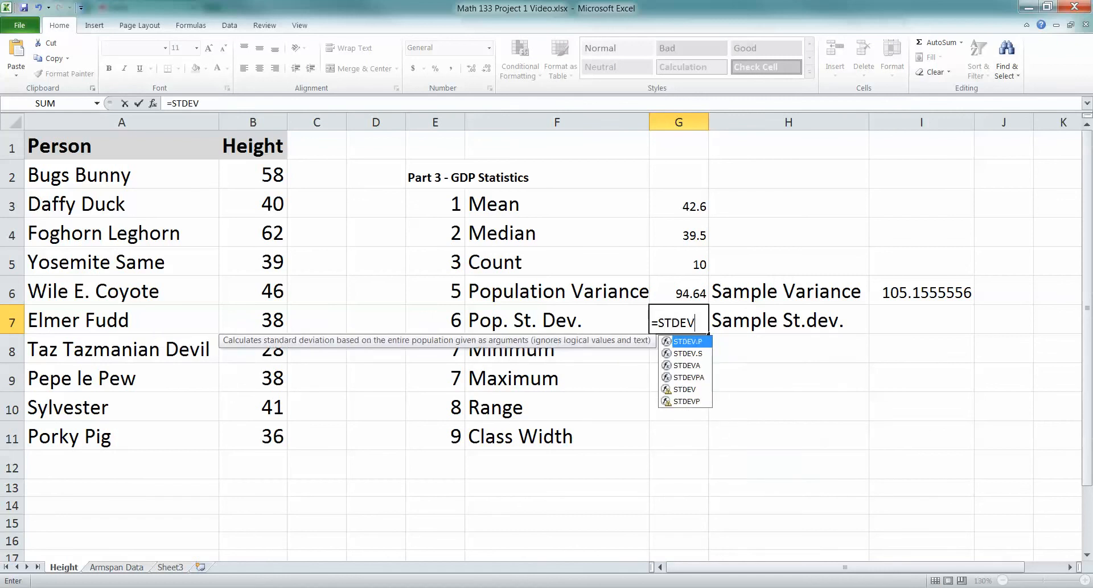
text(P)
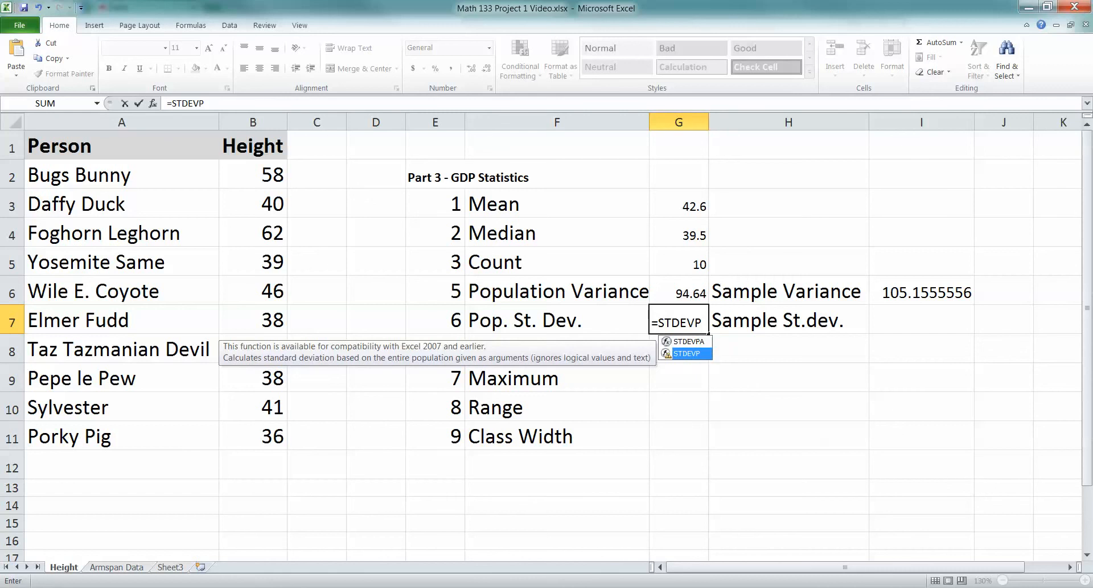
click(253, 175)
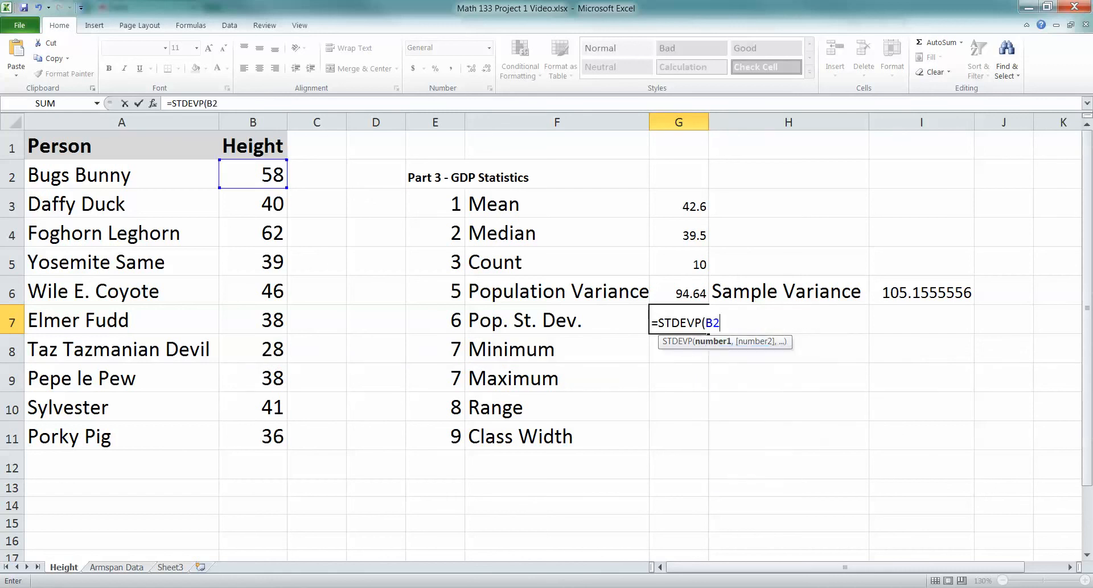
drag(252, 175, 252, 435)
text(.)
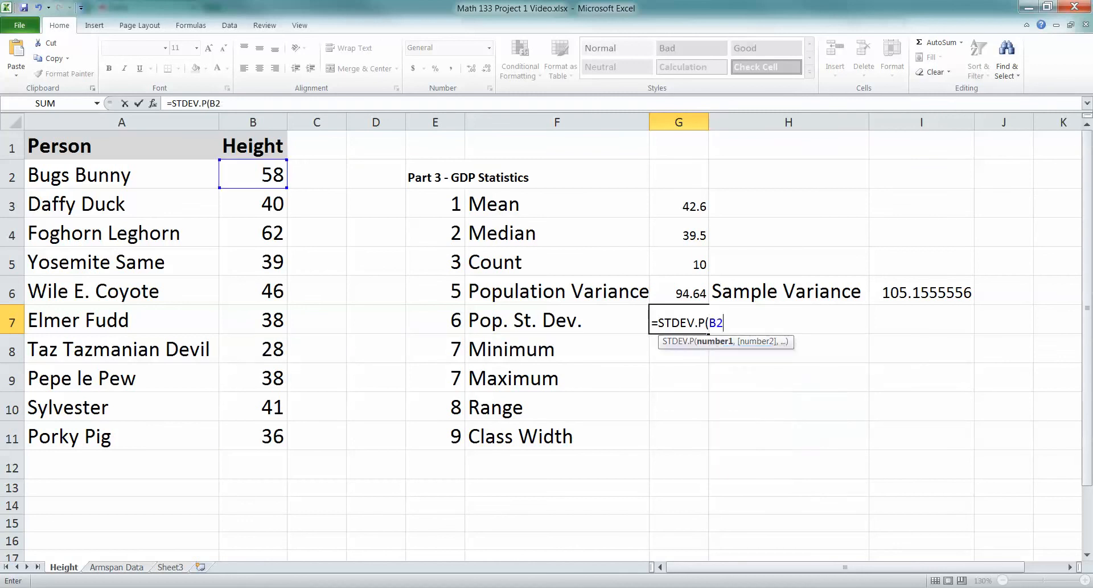
key(Enter)
text(=)
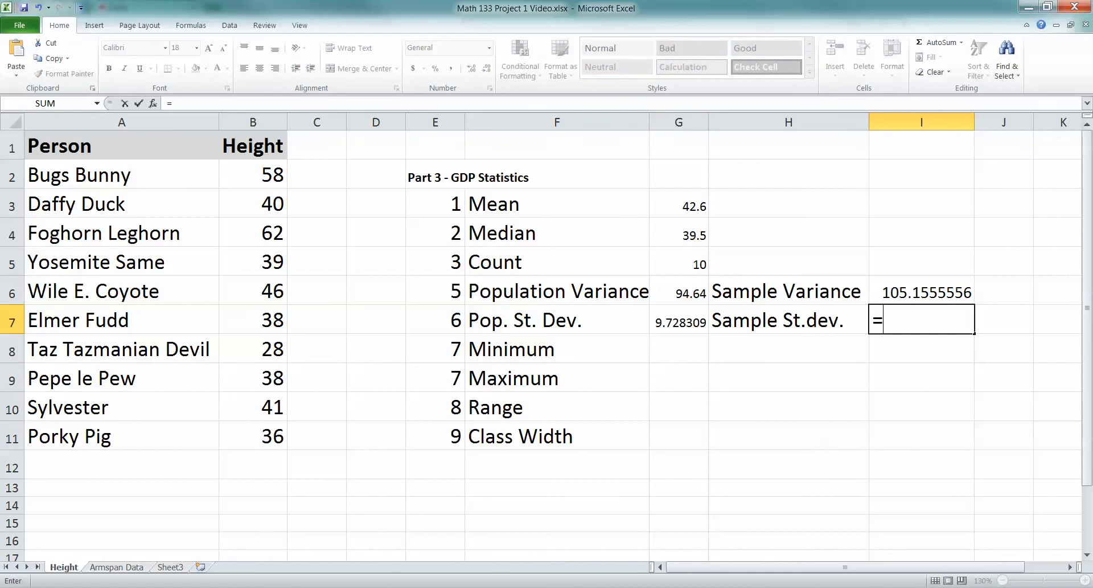
- Enter =STDEV.S(B2:B11) in I7, giving 10.25453829, formatted like I6
text(STDEV)
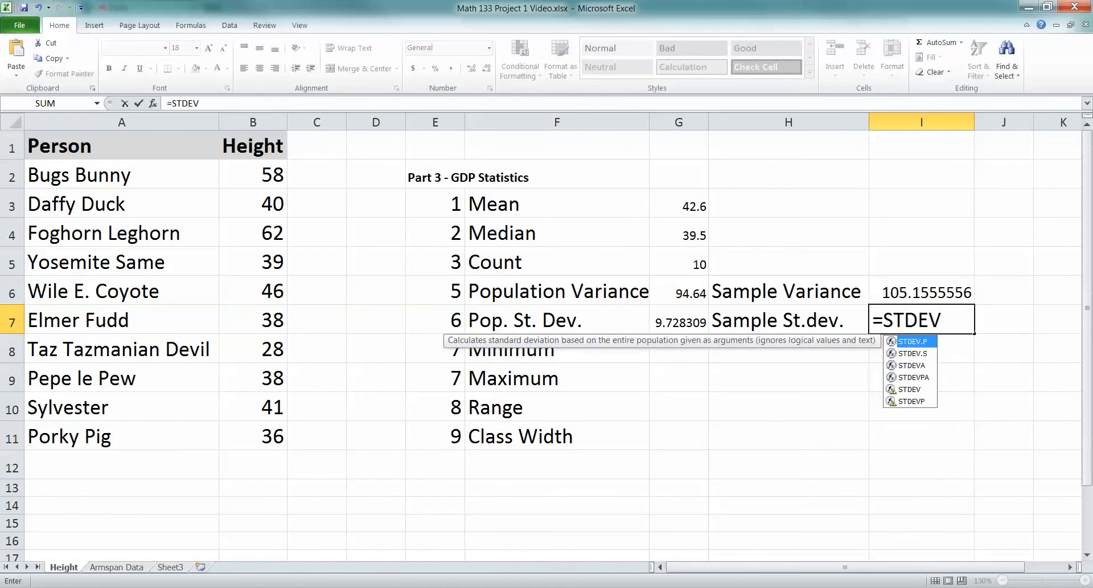
mouse_move(909, 389)
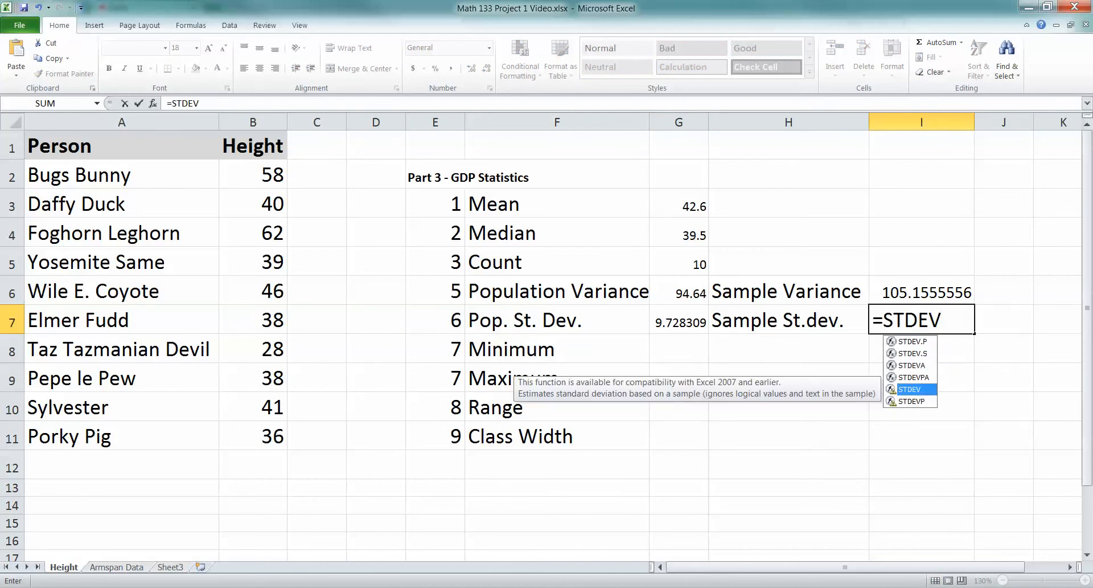
mouse_move(909, 353)
text(.S(B2:B11))
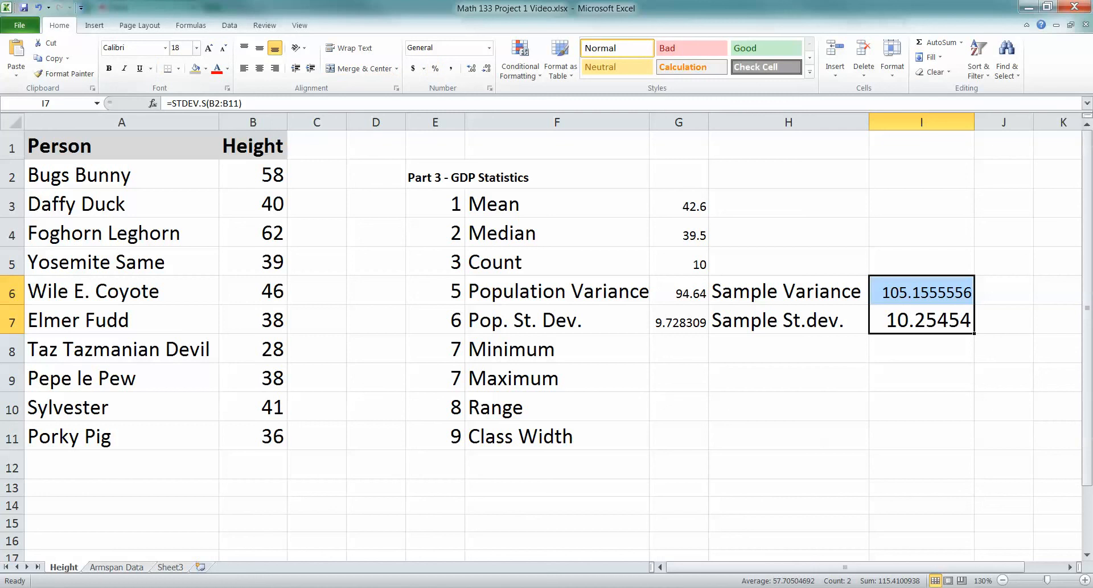
click(555, 290)
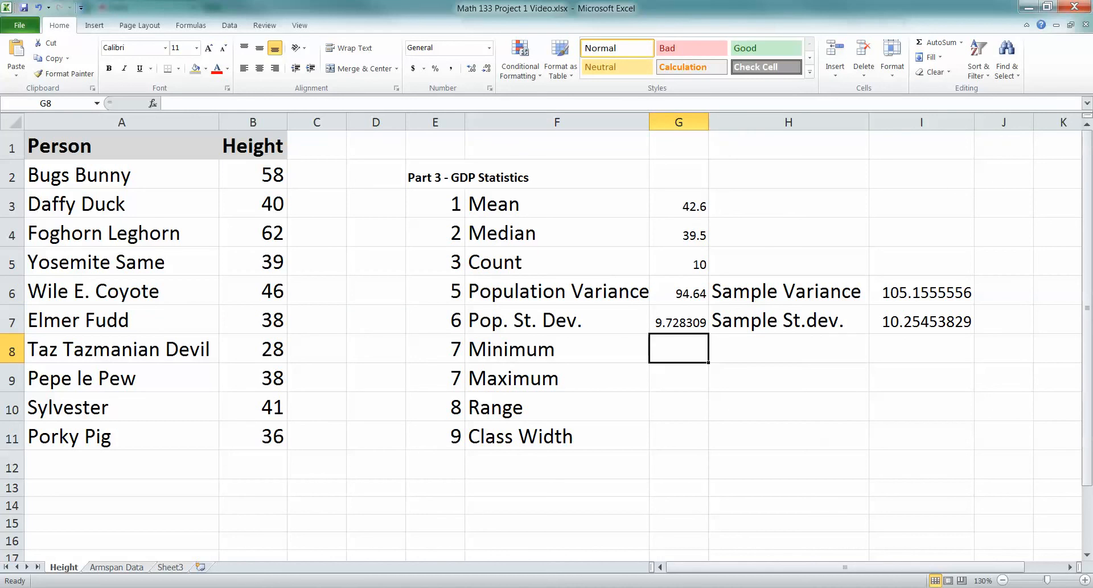
- Enter =MIN(B2:B11) in G8 for a minimum height of 28
text(=minim)
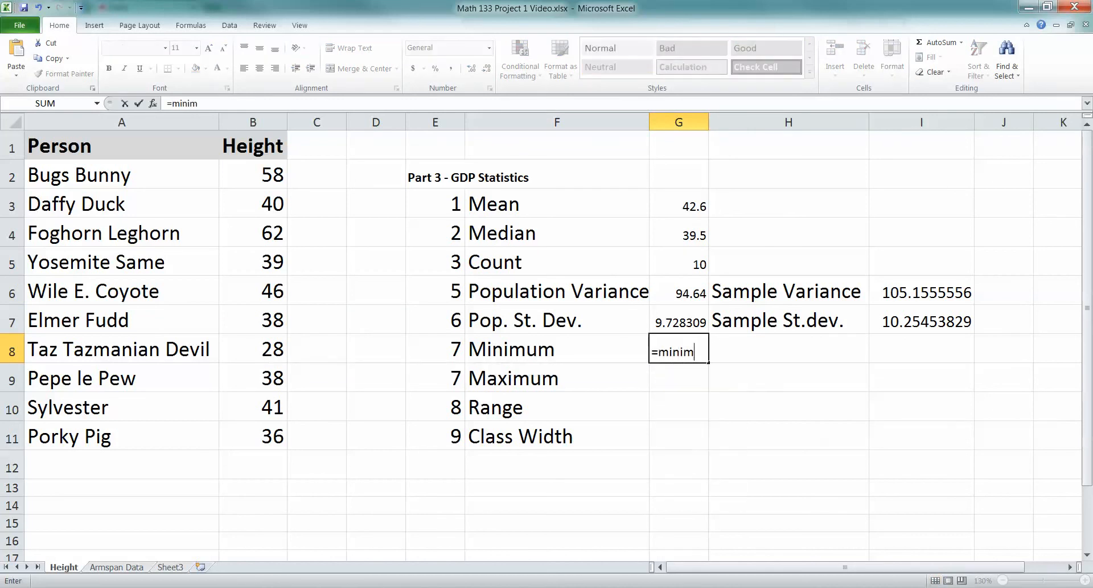
text(um()
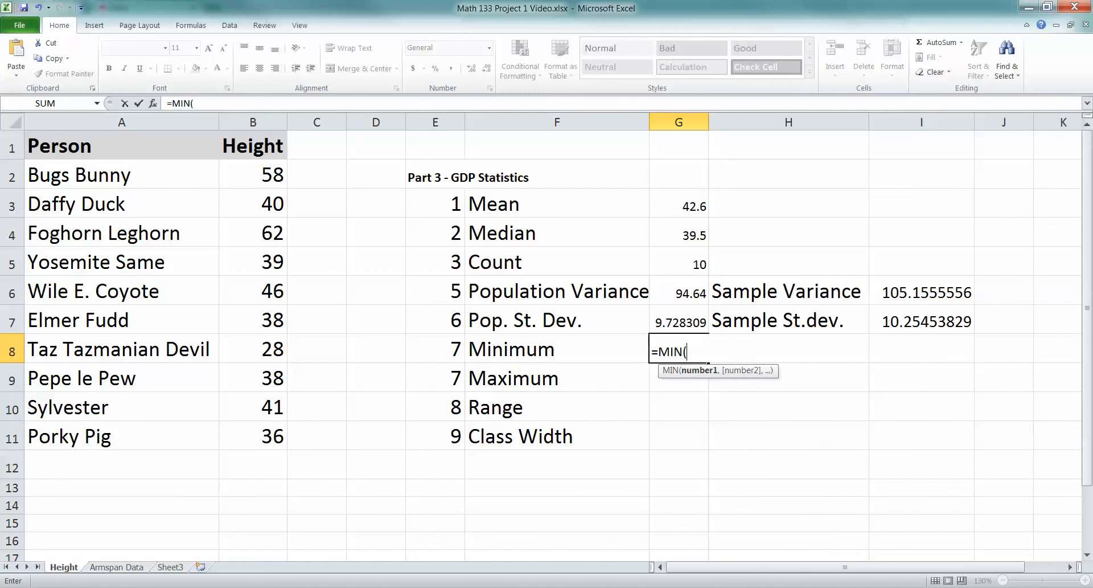
drag(252, 175, 253, 435)
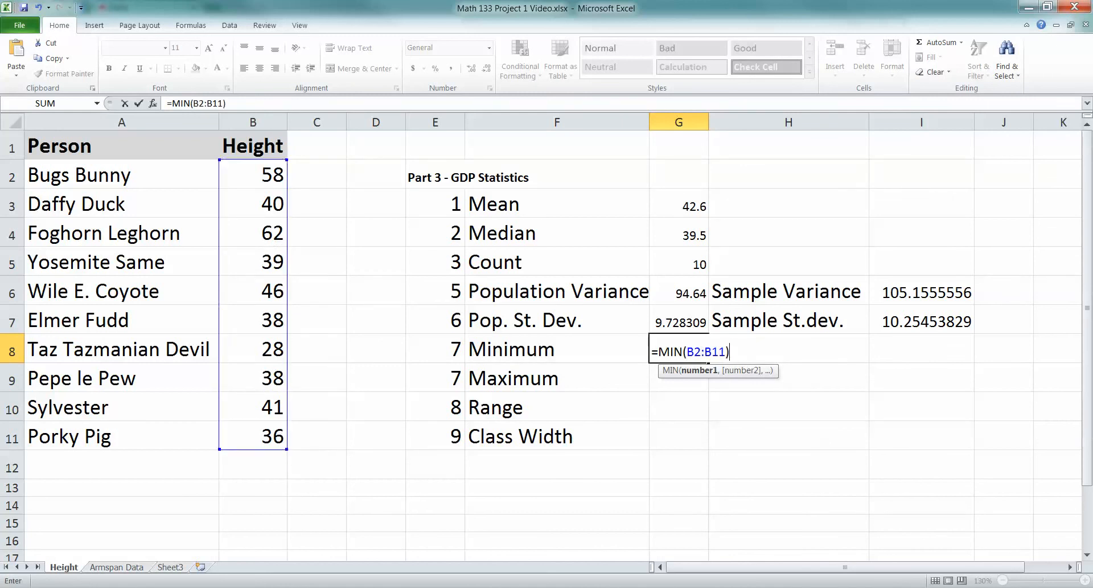
key(Enter)
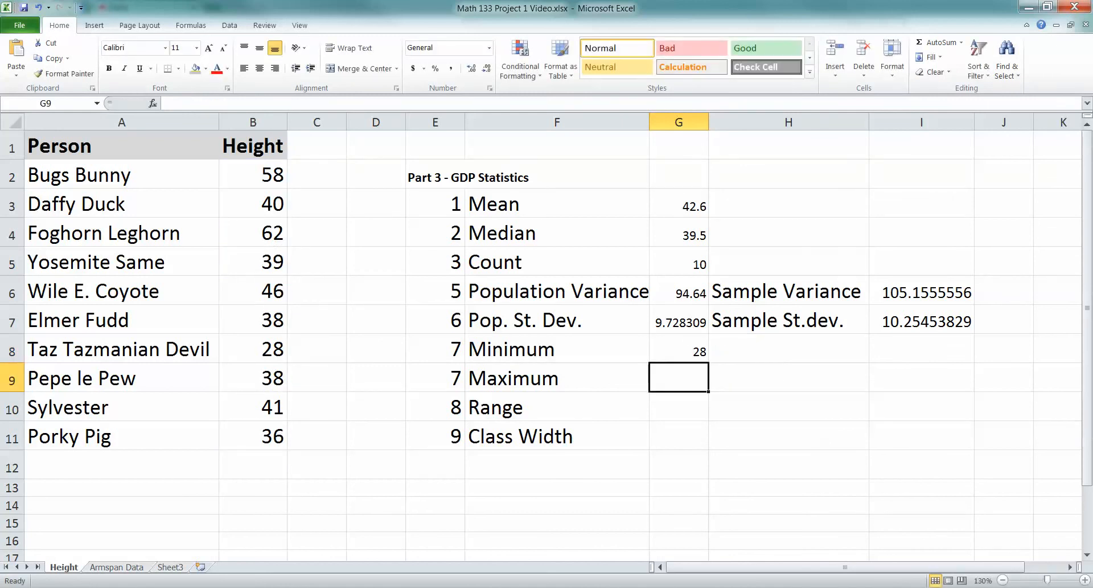
- Enter =MAX(B2:B11) in G9 for a maximum height of 62
text(=)
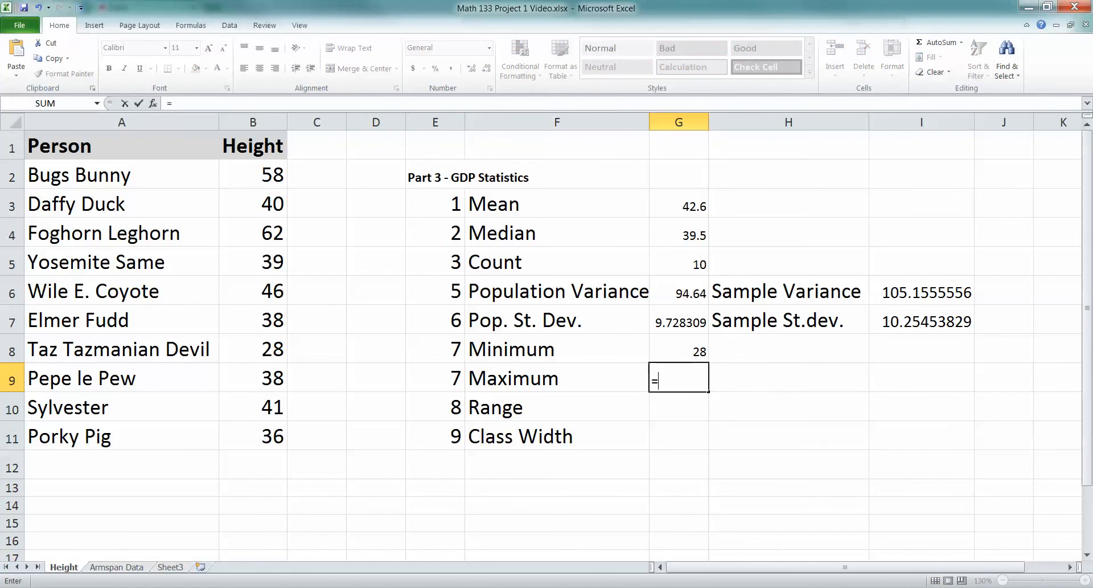
text(MAX(B)
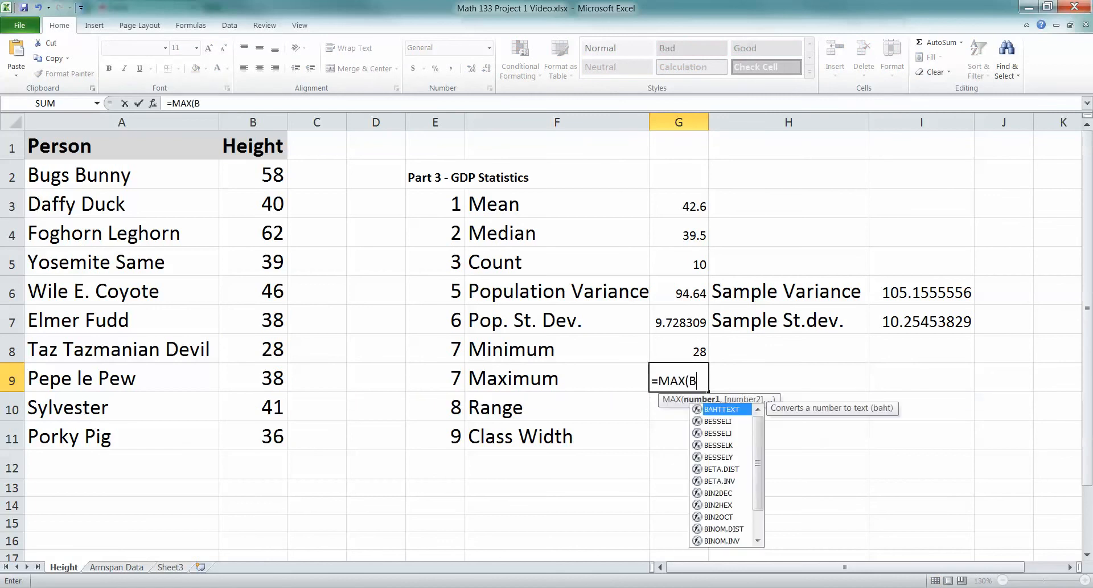
key(enter)
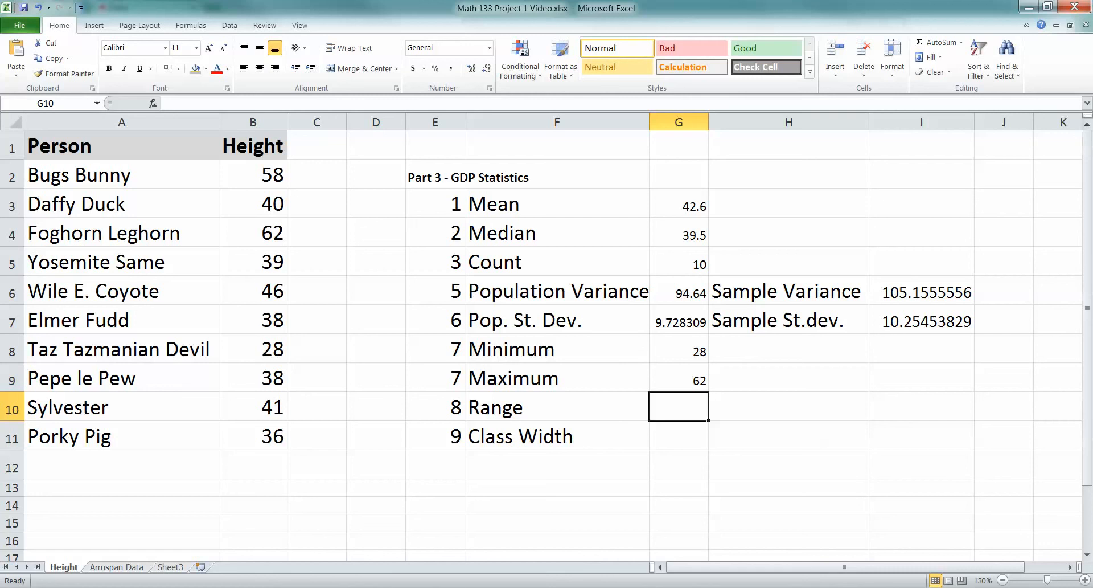
- Enter =MAX(B2:B11)-MIN(B2:B11) in G10 so Range shows 34
text(=)
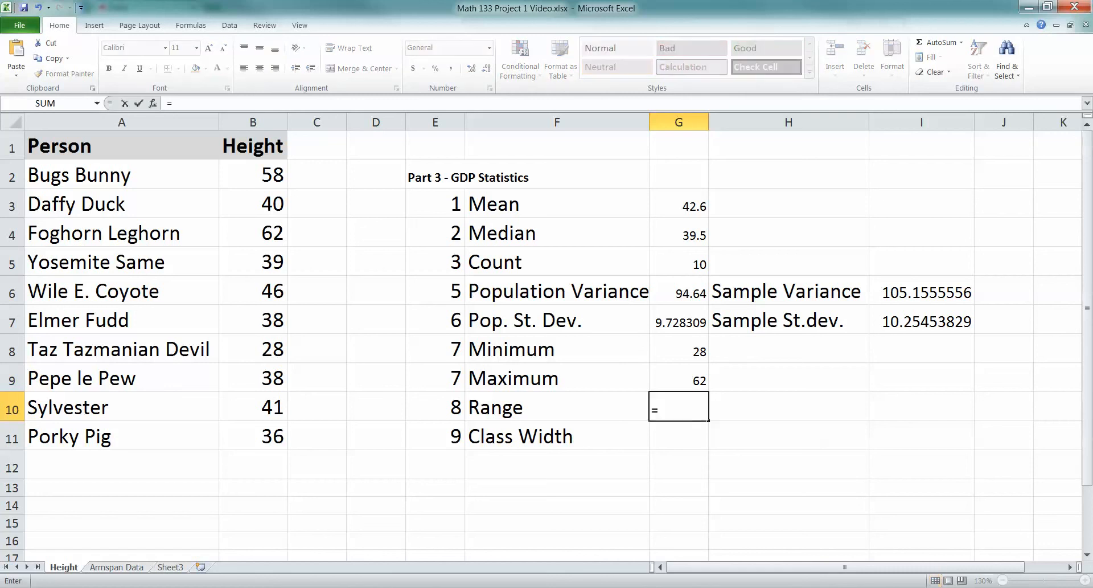
text(MAX(B2:)
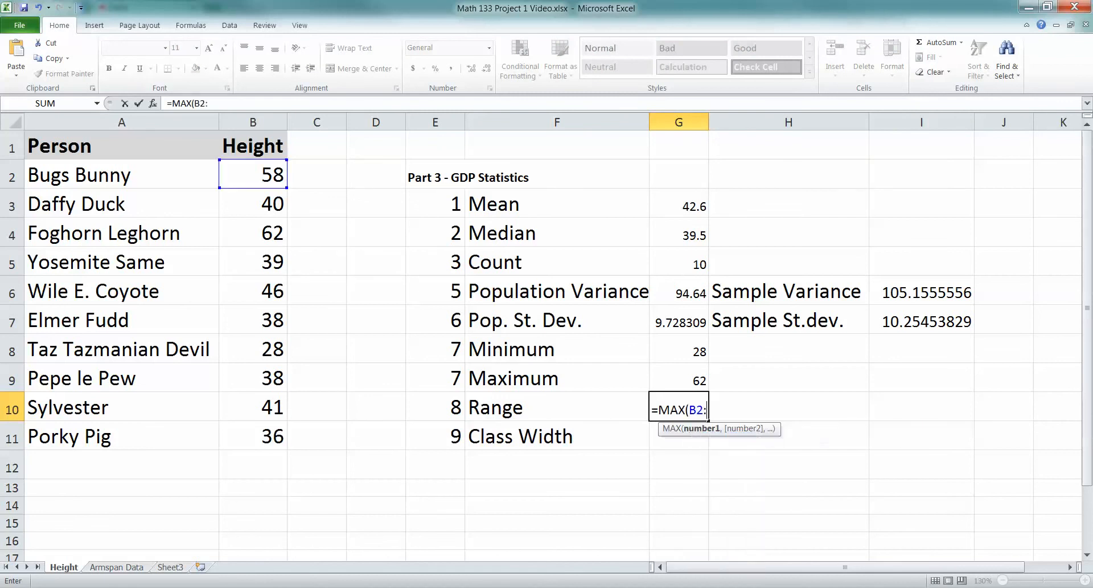
drag(253, 175, 252, 436)
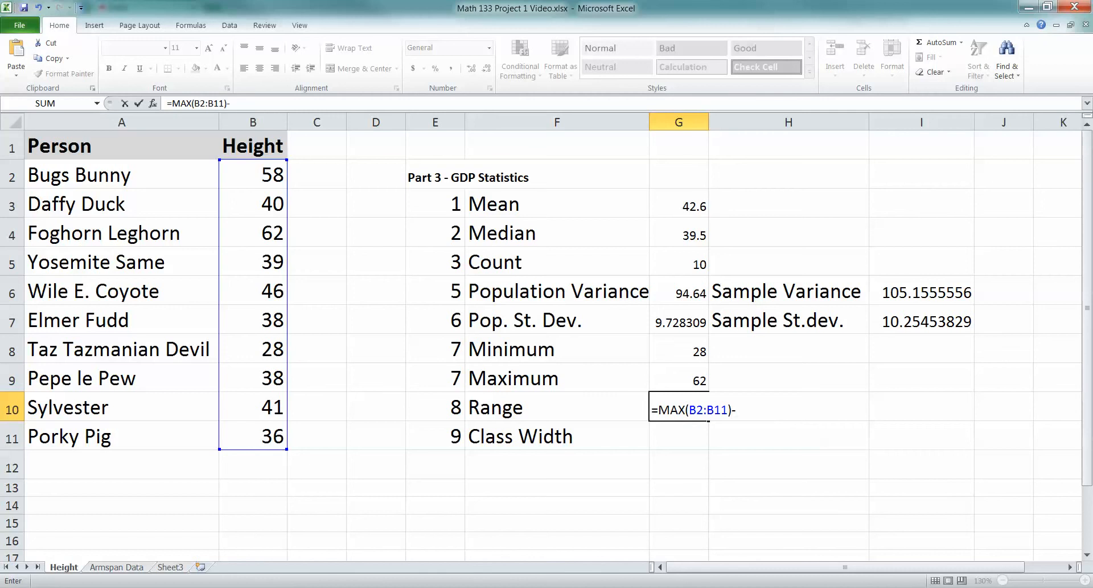
text(MIN(B2:B11)
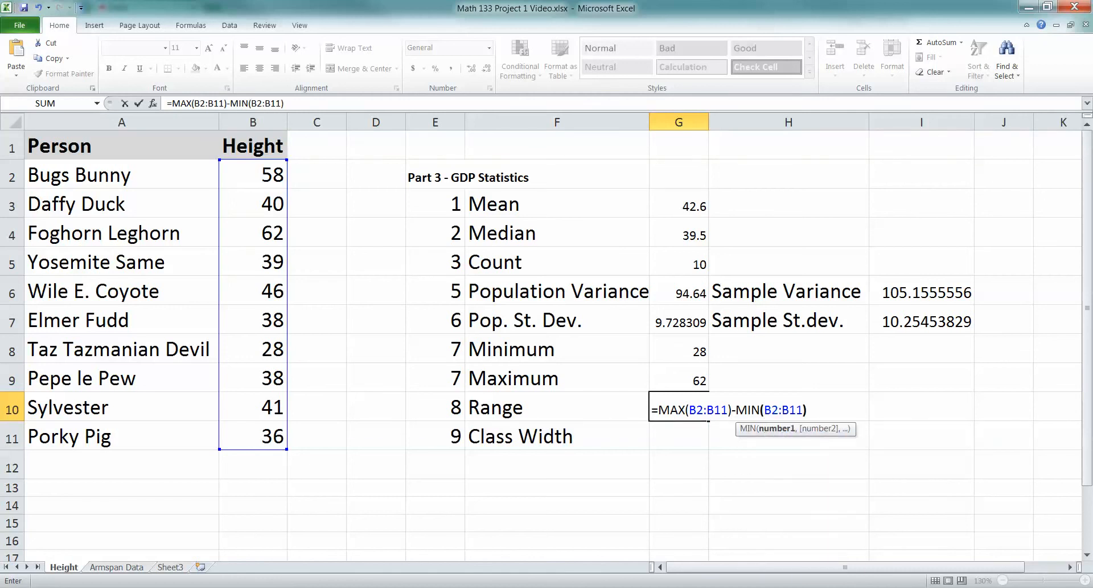
key(Enter)
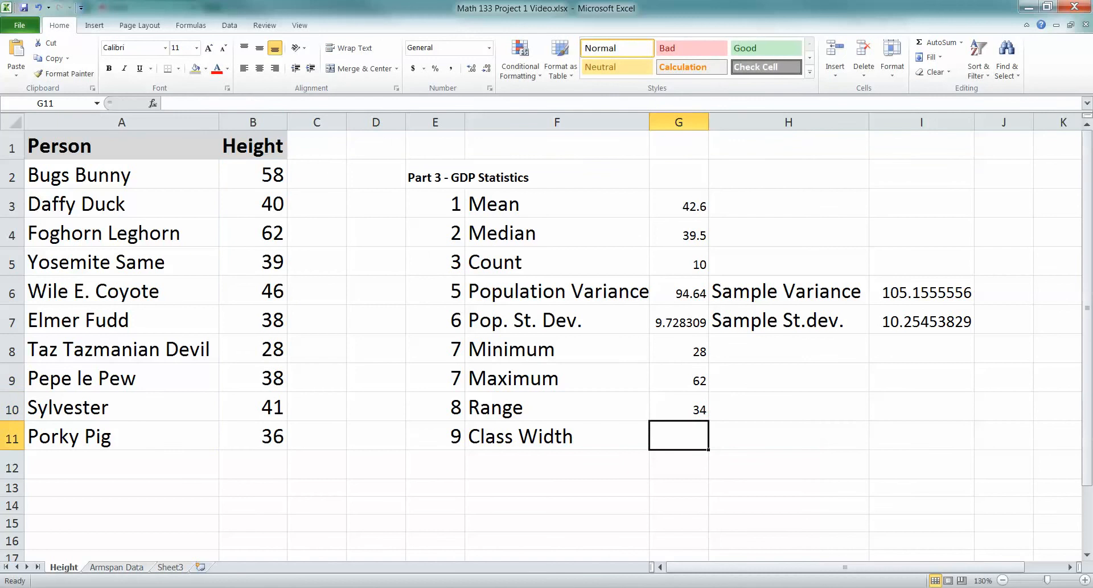
text(=)
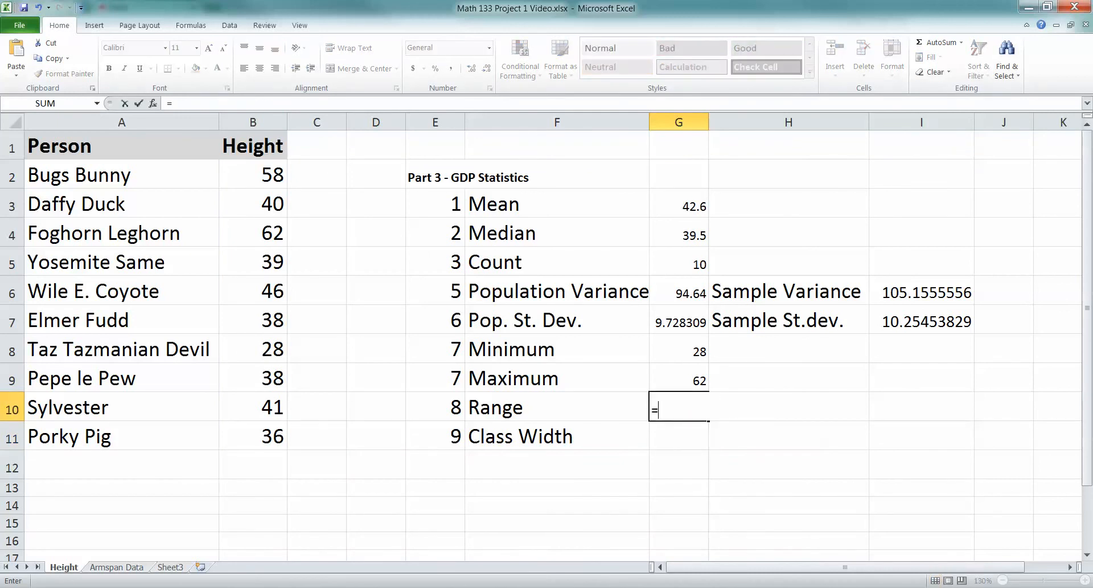
click(677, 380)
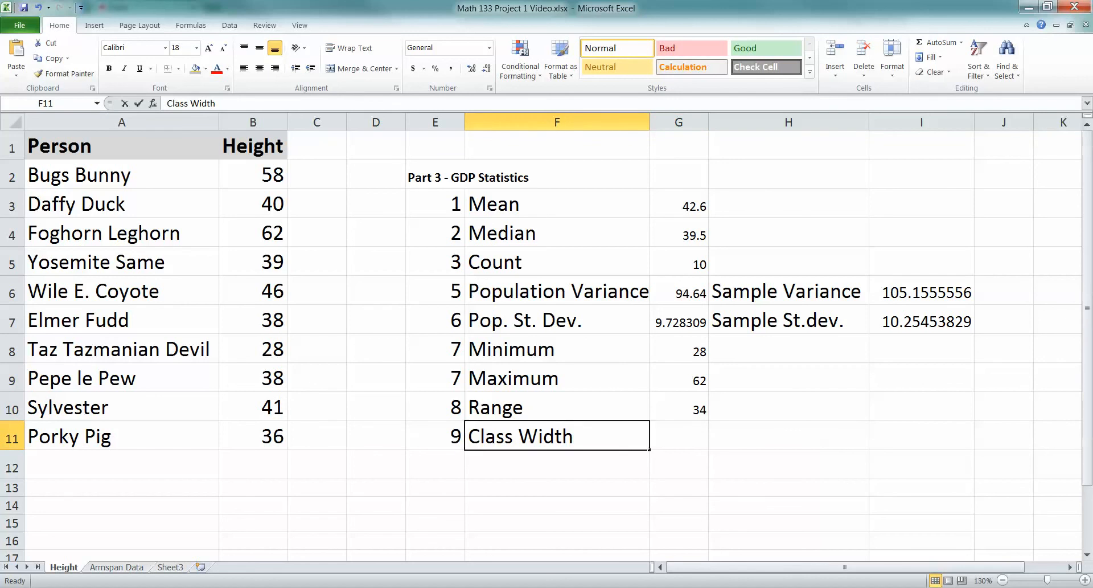
- Label Class Width '(5 classes)', enter =G10/5 (6.8), and add 'ROUND UP!!' with 7
text((5 classes)
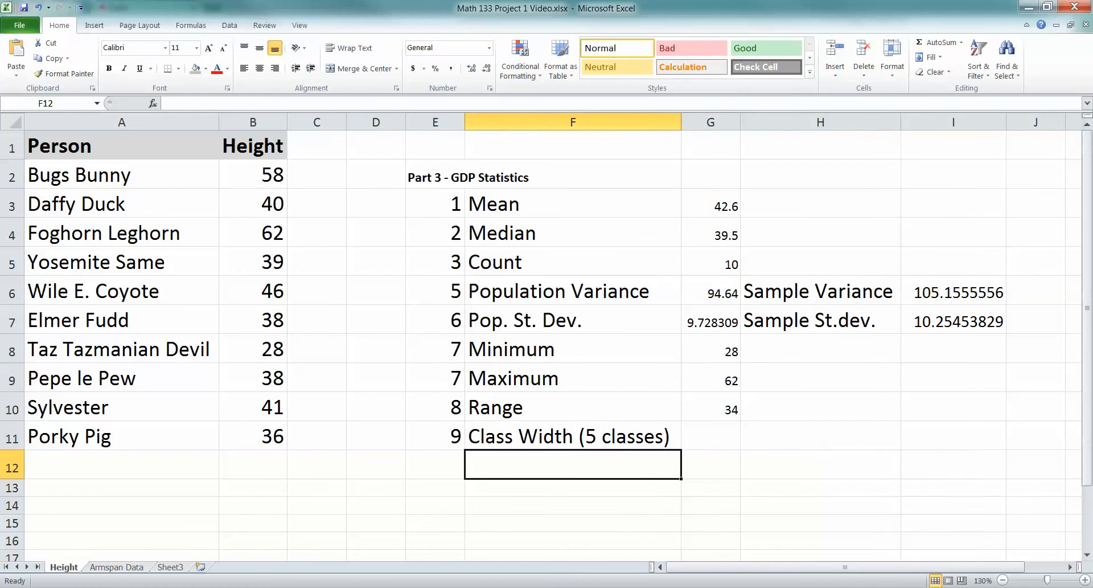
click(710, 436)
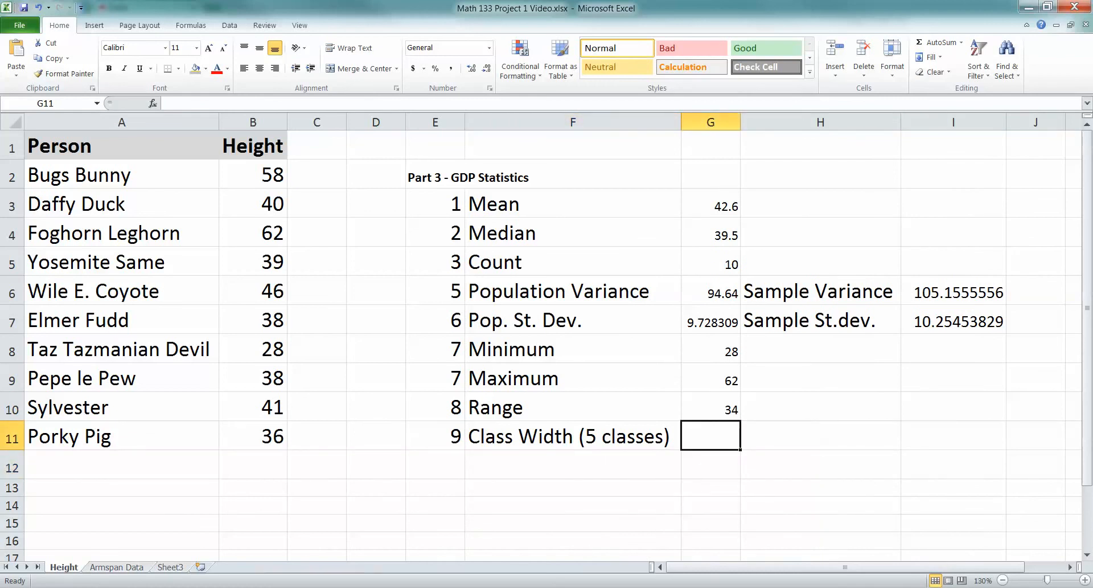
text(=)
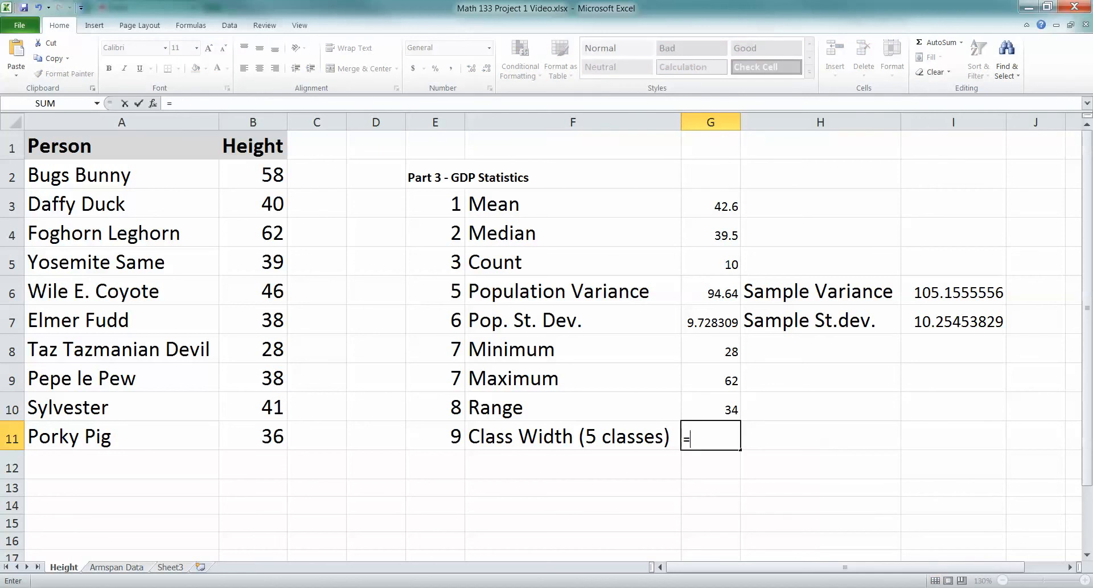
text(G10/5)
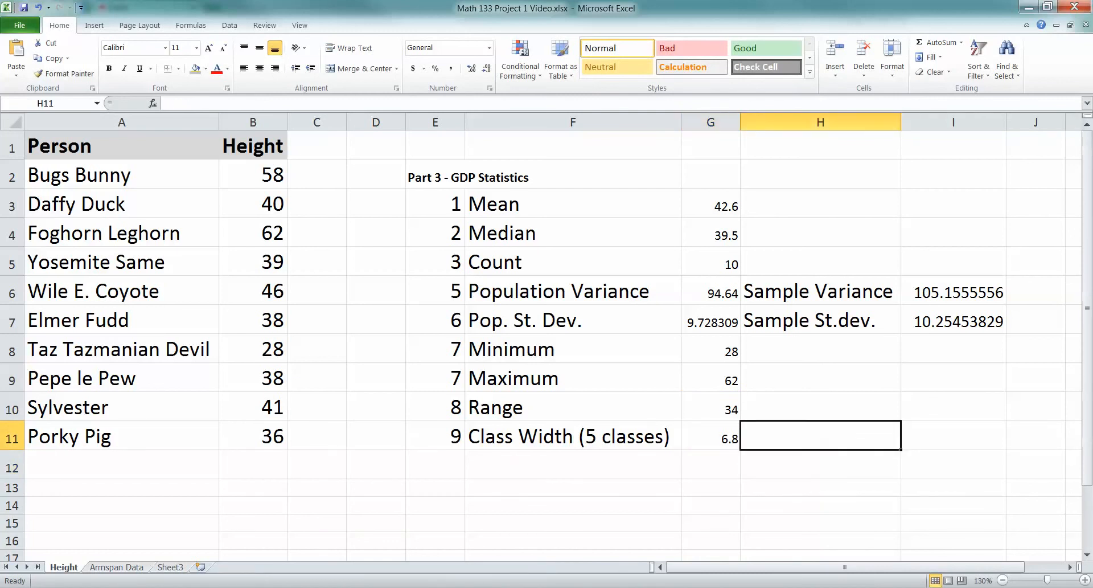
text(ROUND UP~)
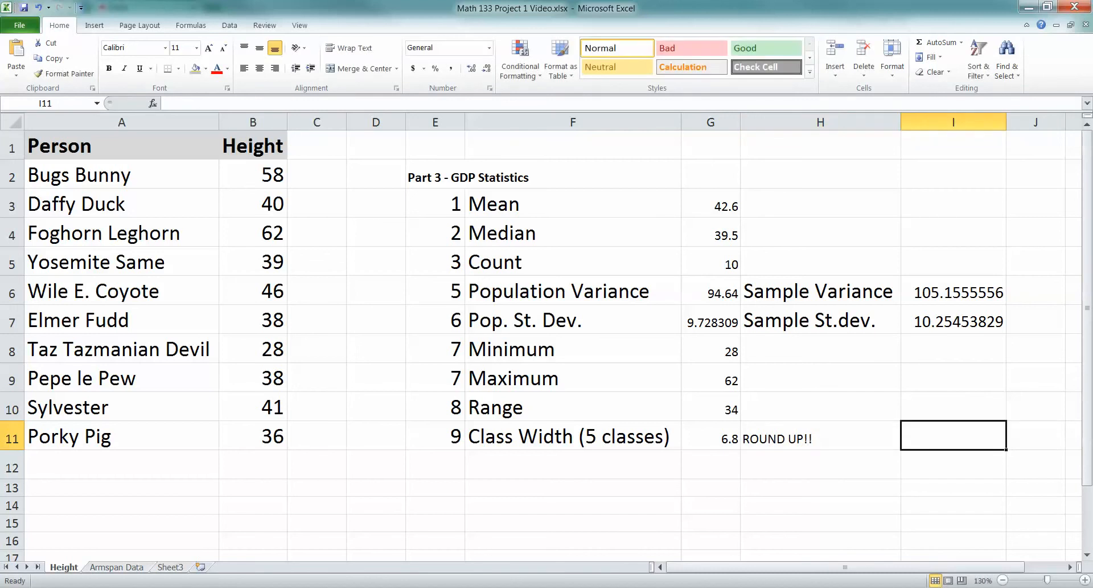
text(7)
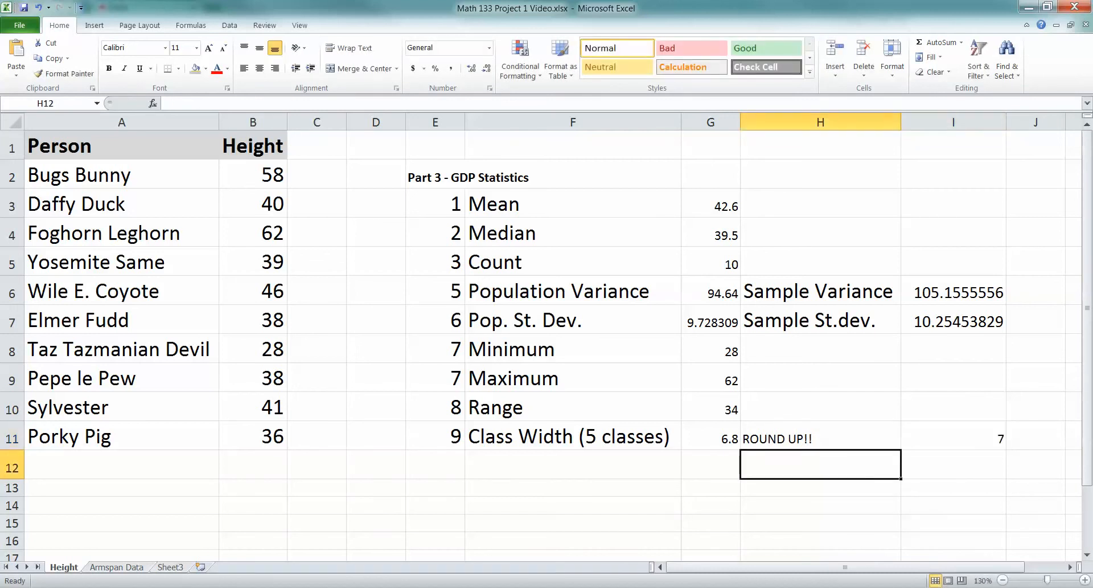